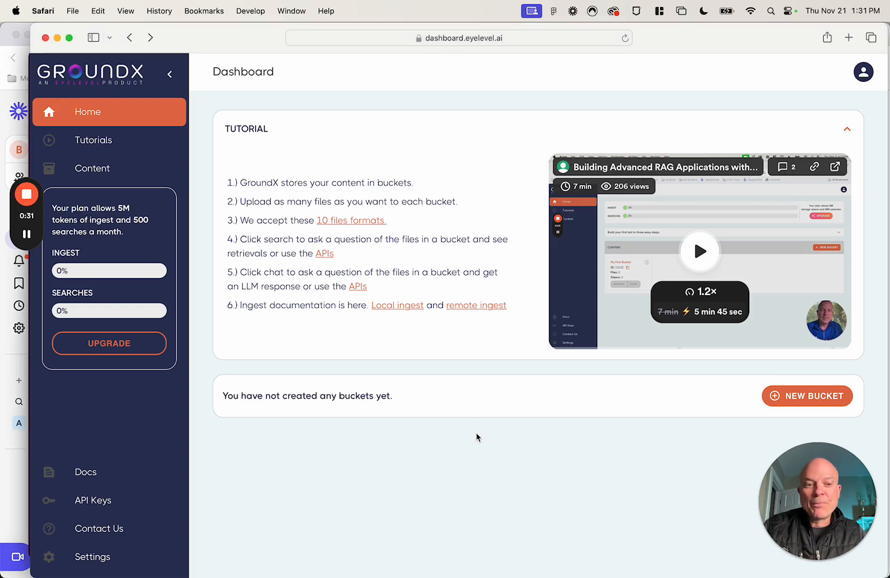
mouse_move(519, 288)
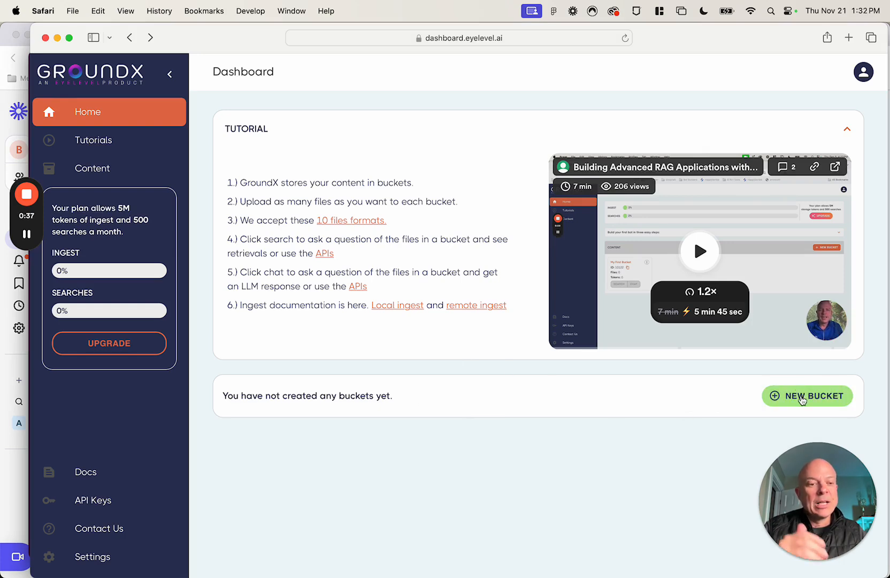
Create a new bucket named 'My First Bucket'
left_click(807, 396)
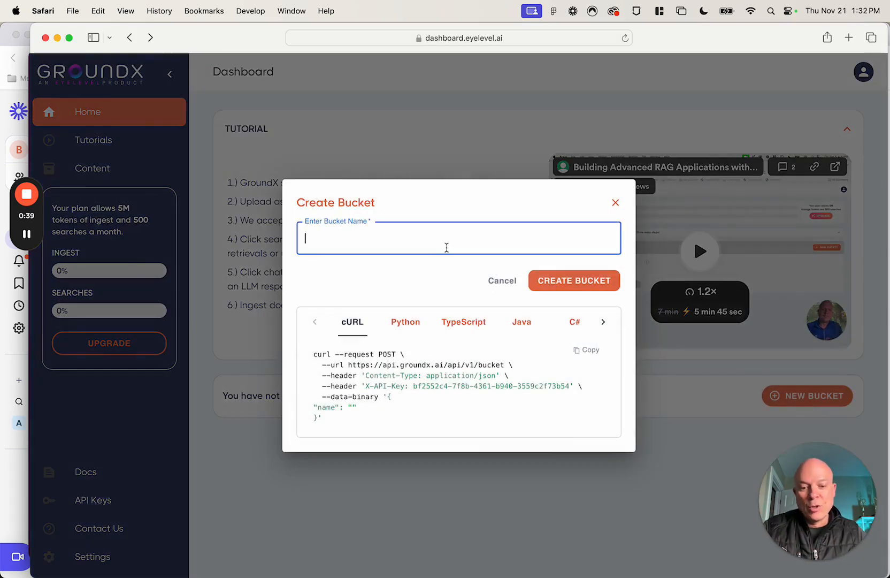
type("My Fis")
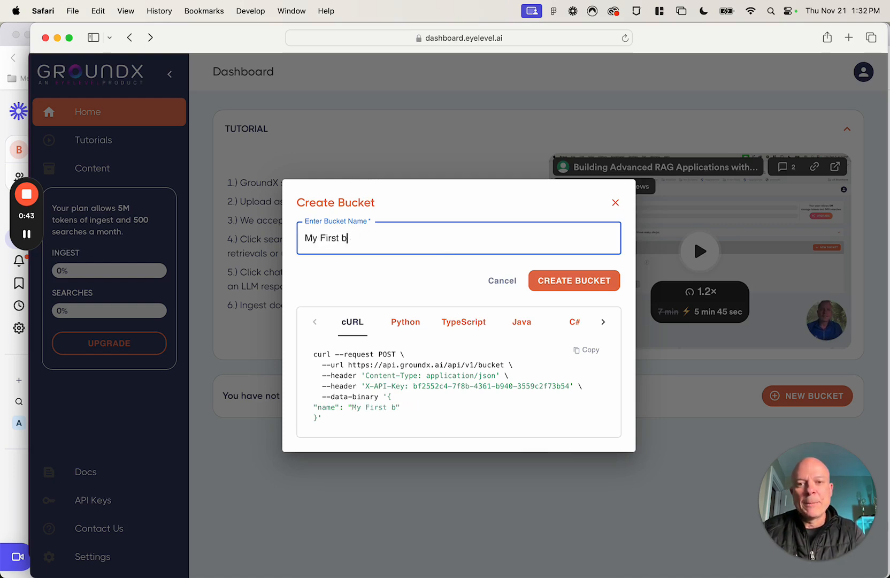
type("ucket")
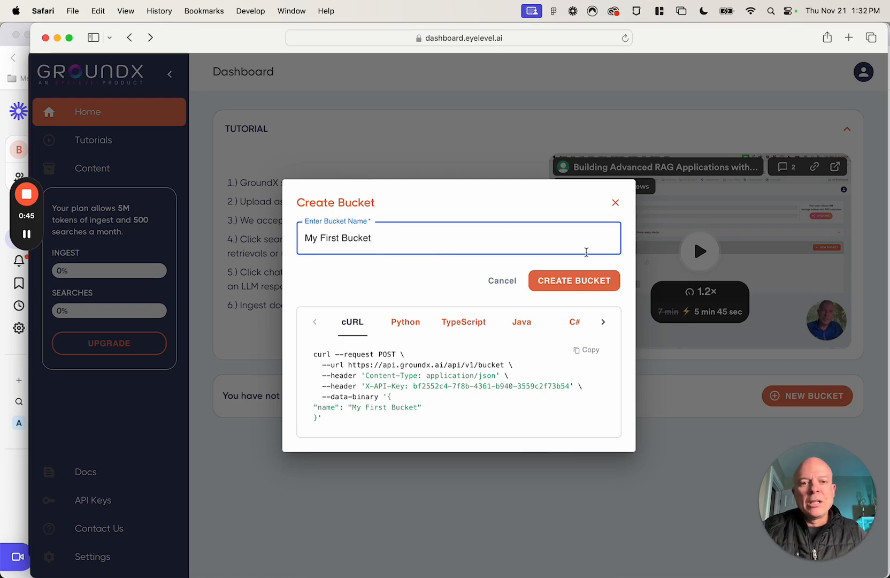
left_click(573, 281)
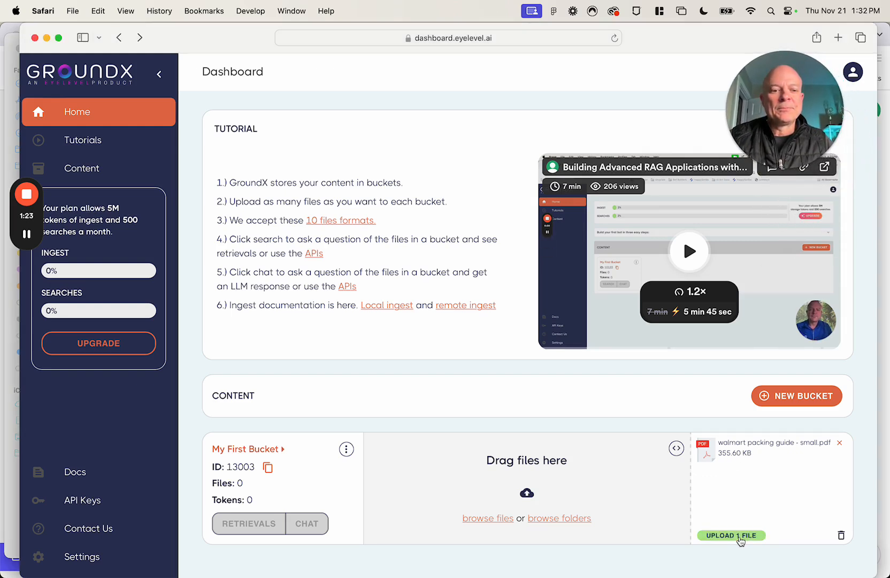
Upload the queued walmart packing guide - small.pdf to My First Bucket
left_click(732, 534)
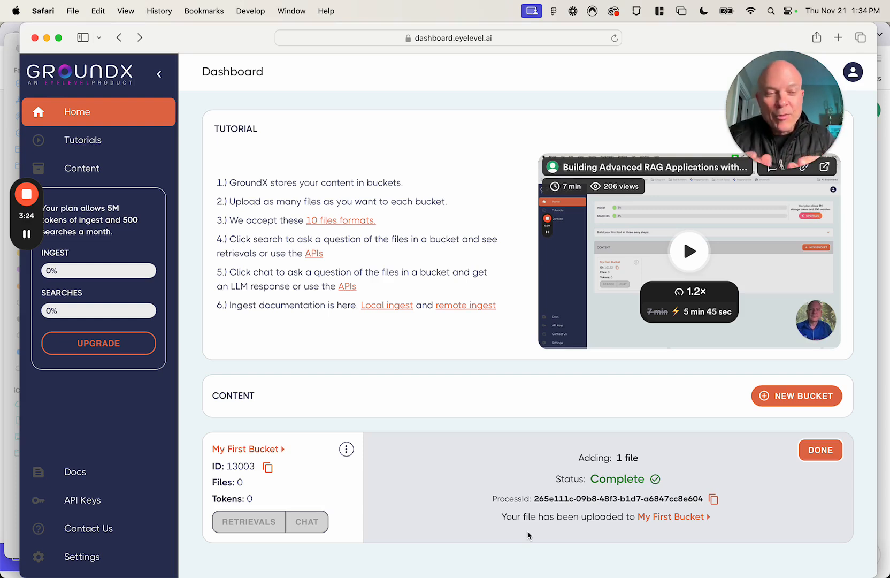
mouse_move(574, 537)
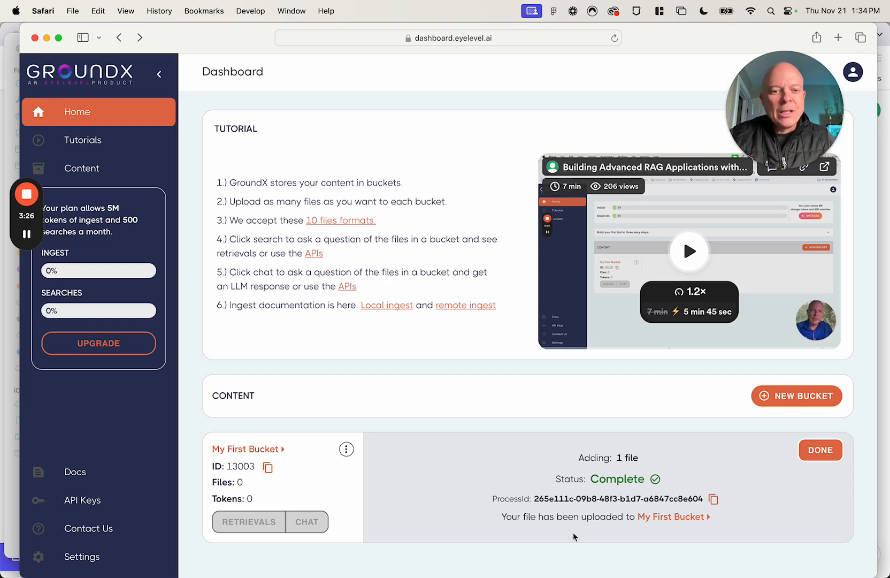
Dismiss the upload status and open My First Bucket's content list showing the PDF at 31,826 tokens
left_click(819, 449)
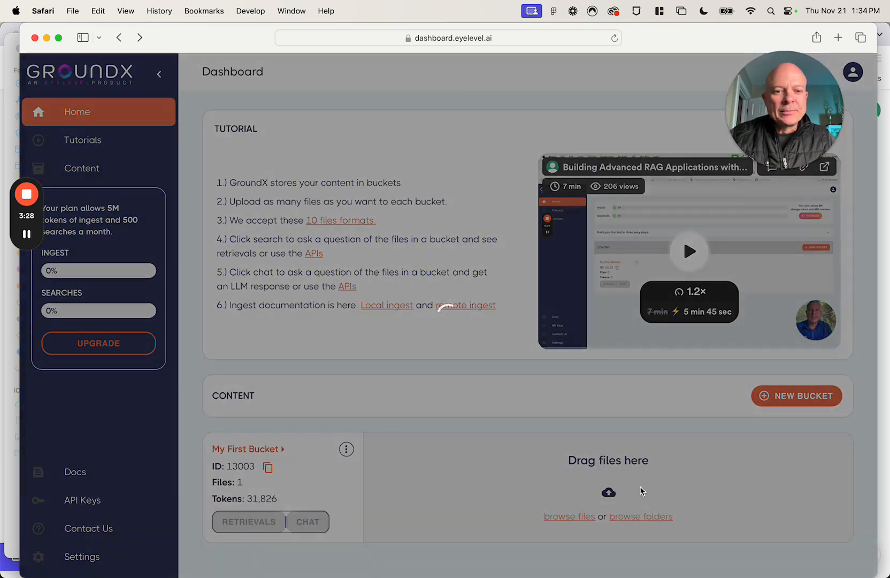
mouse_move(248, 453)
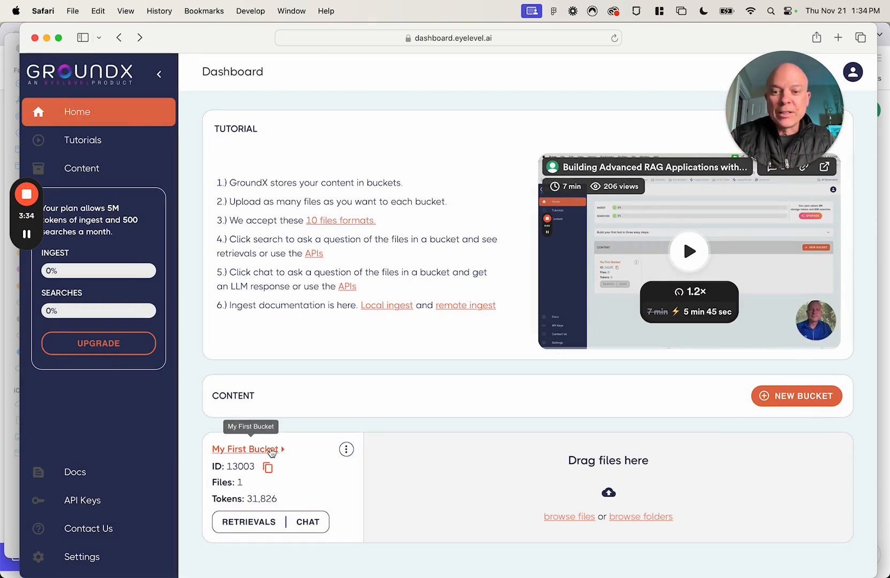
left_click(244, 449)
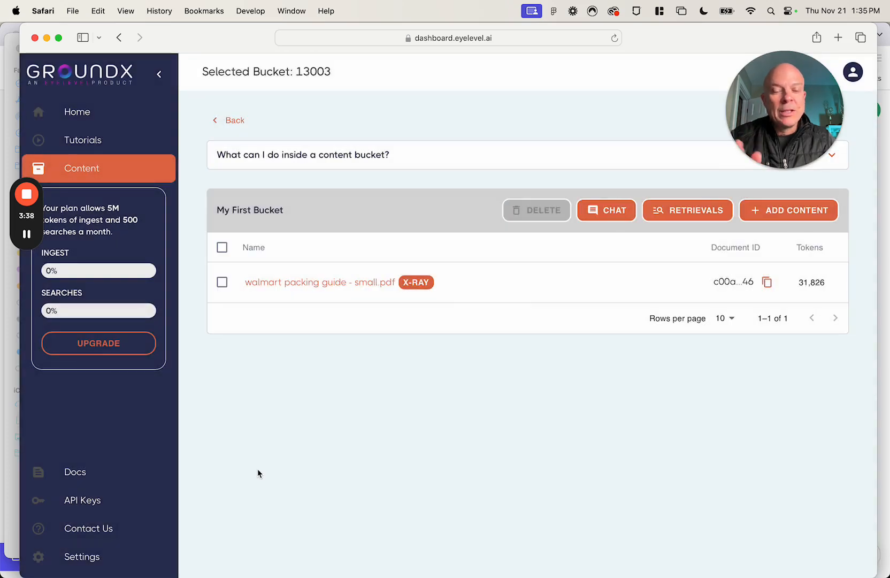
mouse_move(325, 291)
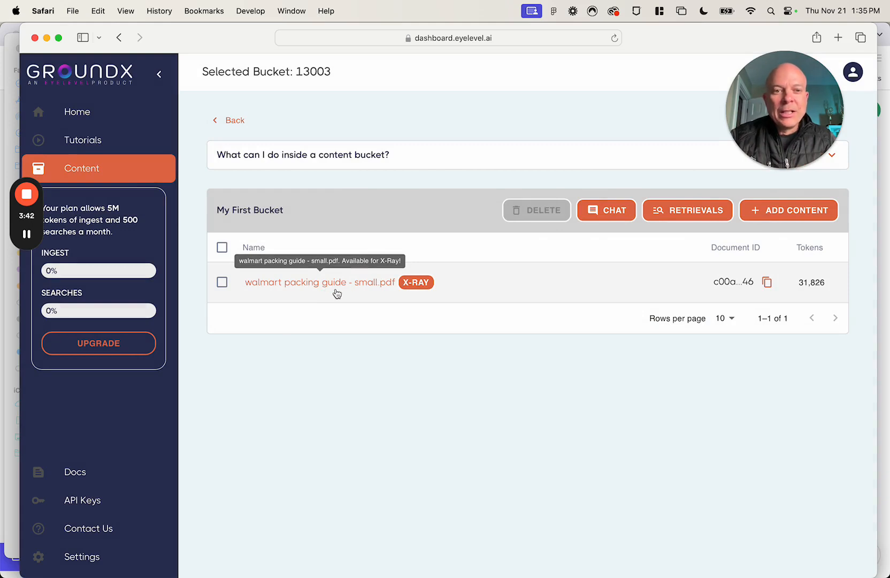
mouse_move(606, 209)
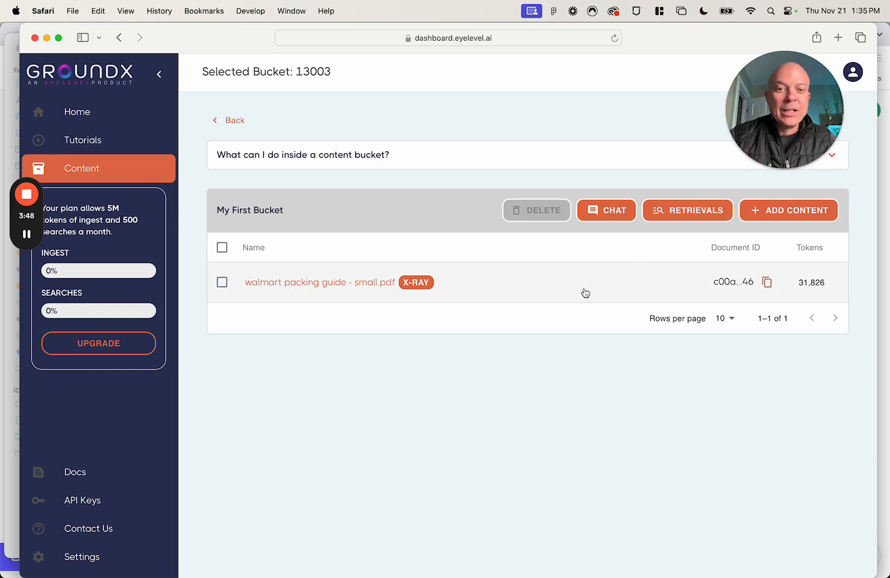
mouse_move(478, 297)
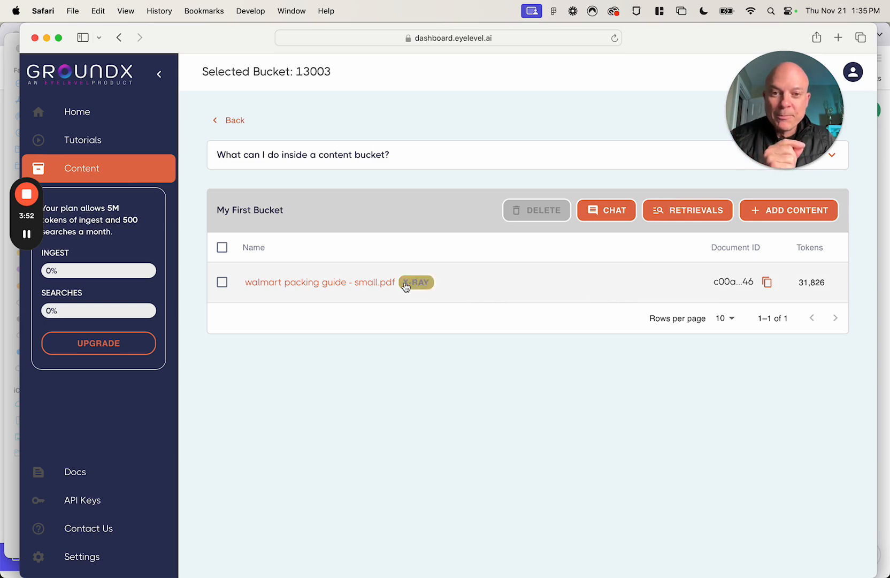
Open the PDF's X-Ray on page 2 and show the update summary table's semantic object detail
left_click(415, 282)
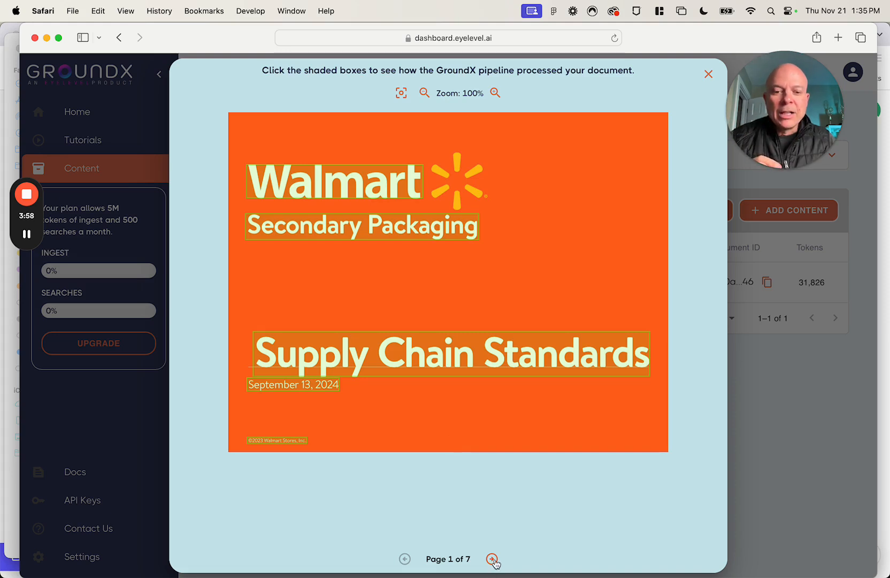
left_click(492, 558)
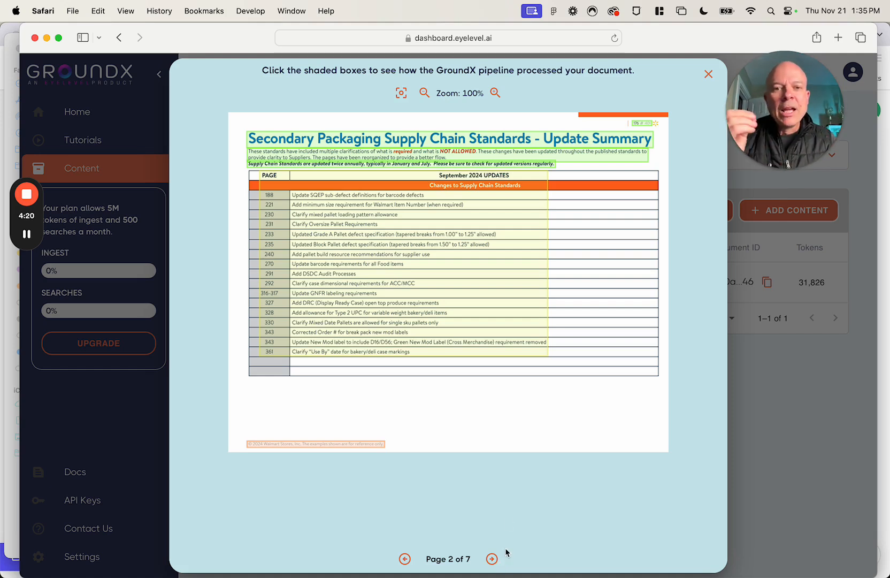
mouse_move(441, 292)
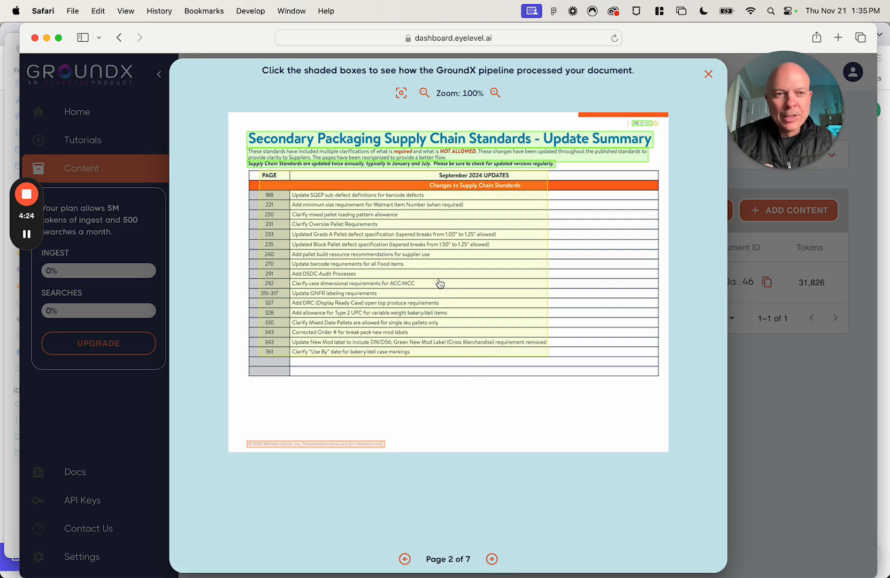
left_click(475, 185)
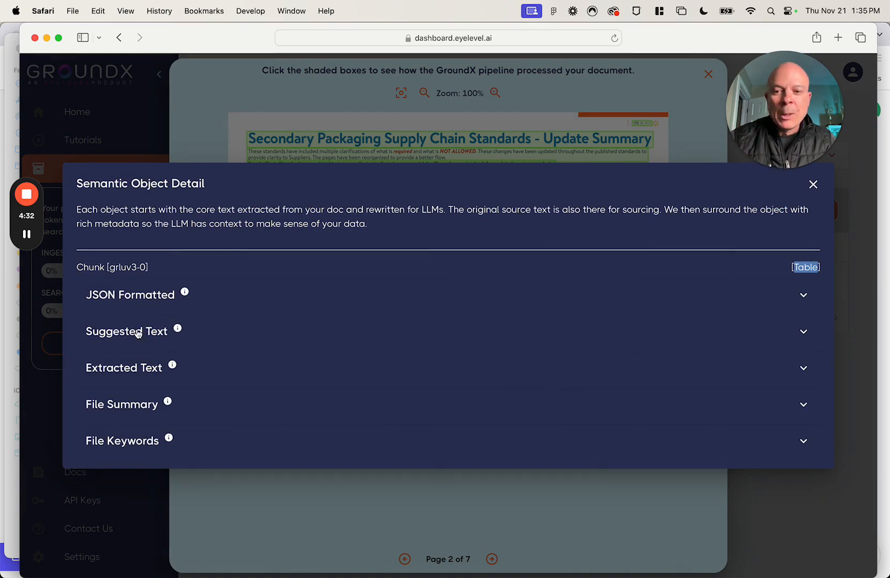
left_click(127, 331)
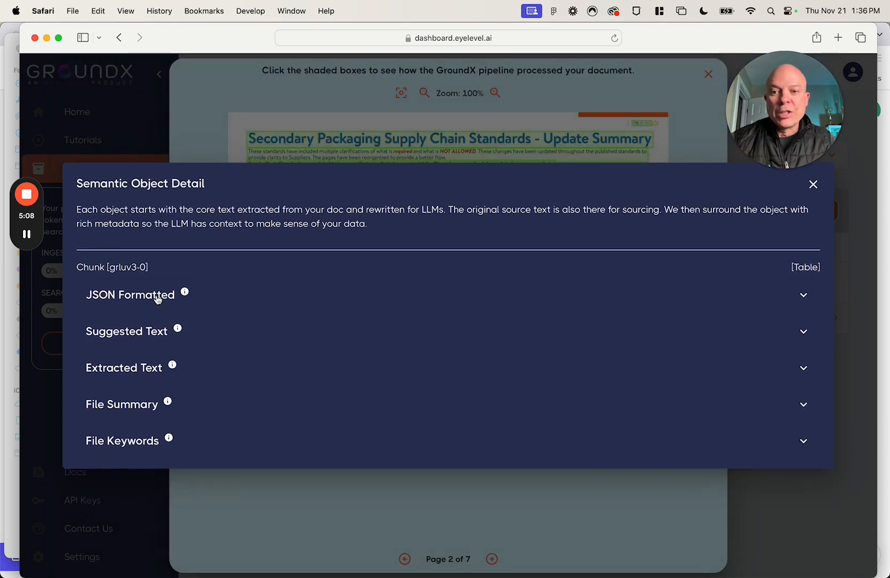
left_click(131, 294)
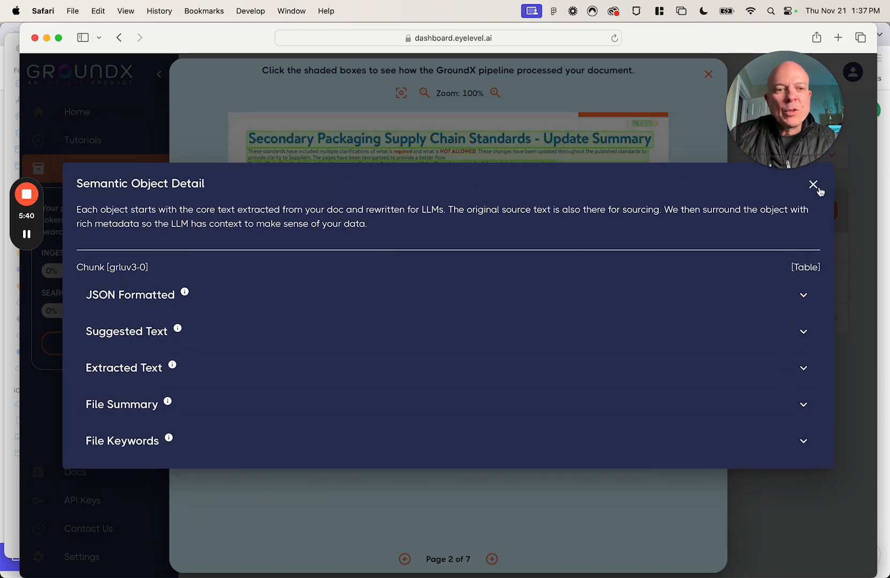
Advance the X-Ray to page 5 and open the flowchart figure's Semantic Object Detail
left_click(492, 558)
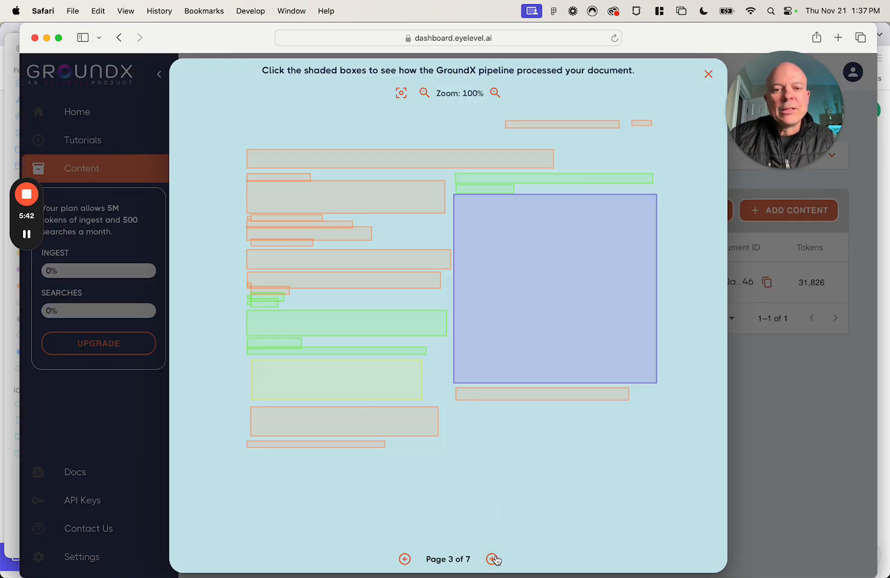
left_click(494, 562)
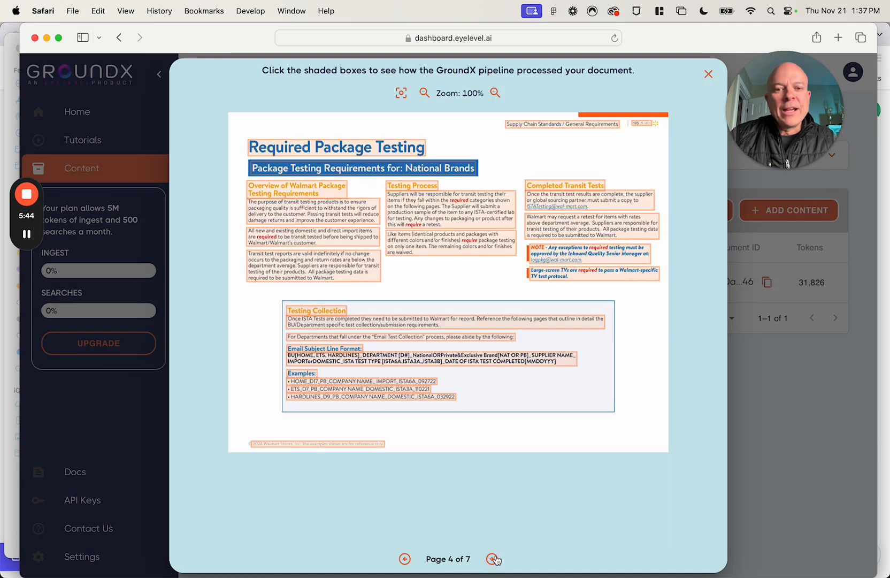
left_click(492, 559)
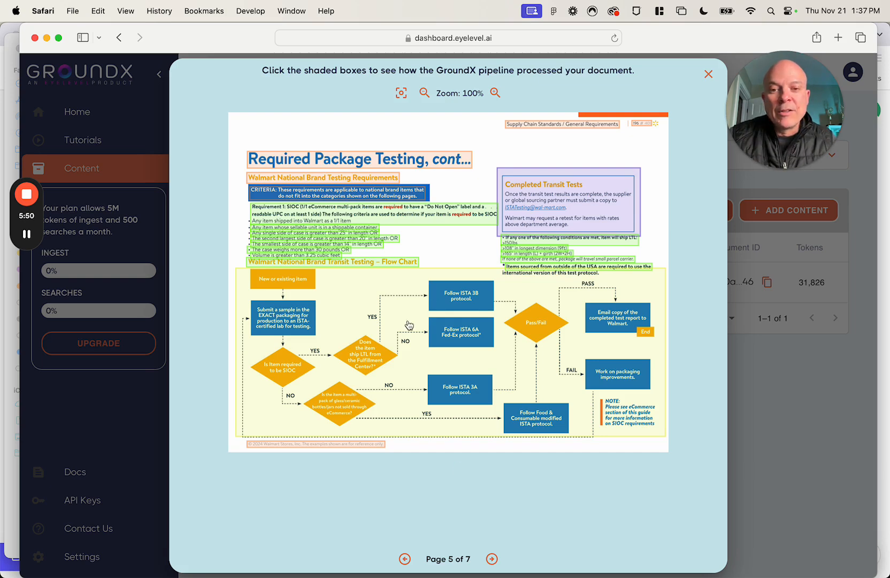
left_click(282, 318)
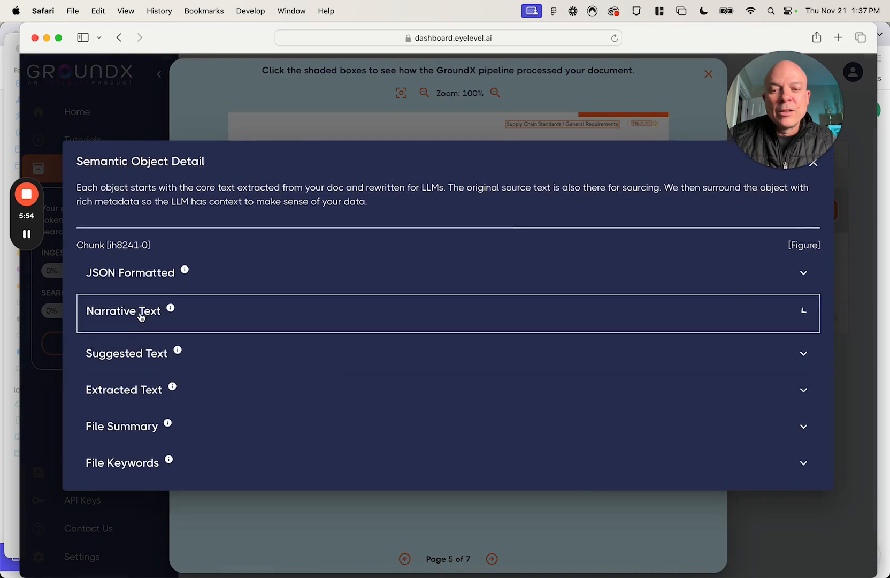
left_click(123, 310)
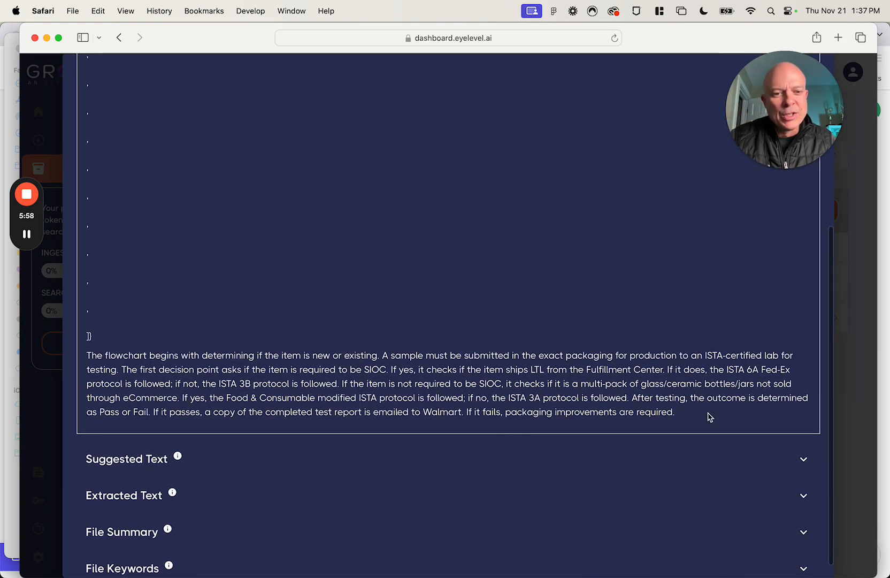
left_click_drag(88, 356, 675, 411)
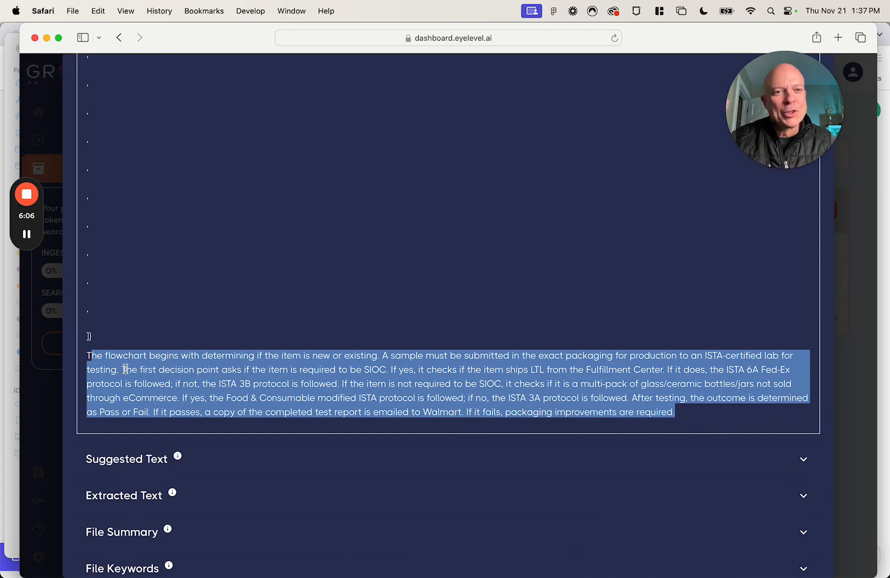
mouse_move(438, 428)
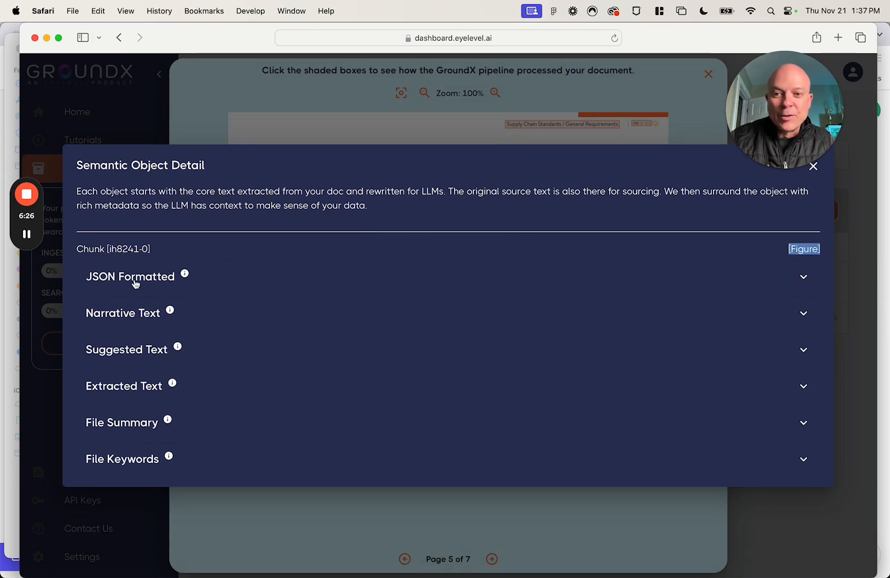
Review the flowchart chunk's JSON Formatted version, highlighting the first relationship's source step
left_click(131, 276)
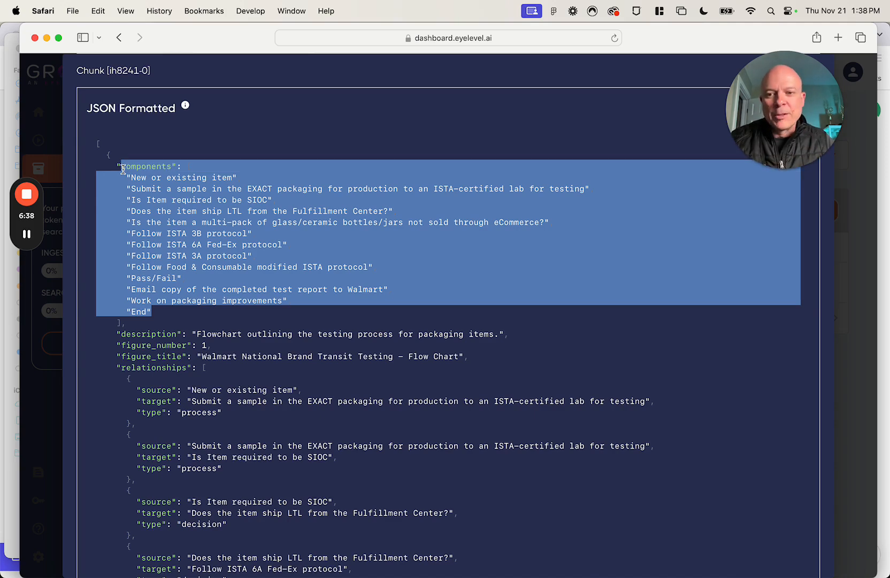
scroll("down", 3)
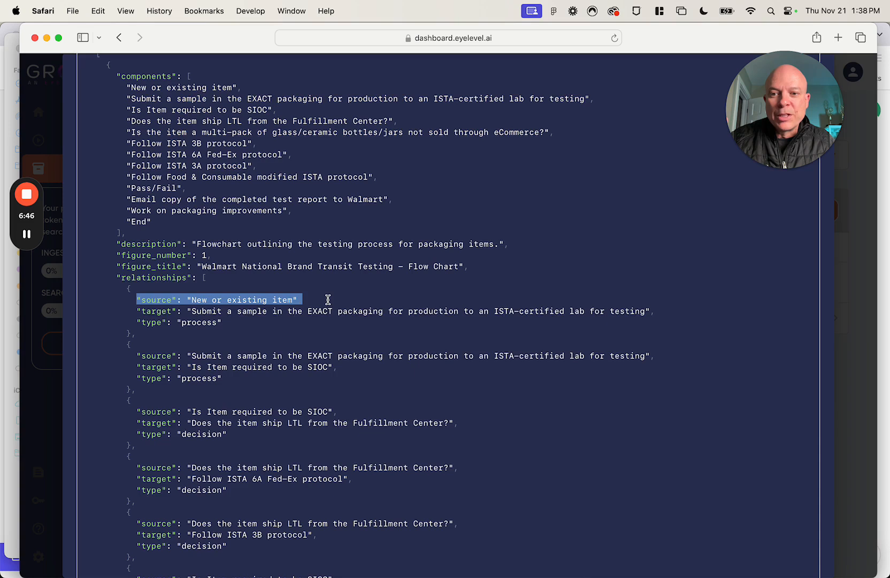
left_click_drag(326, 299, 247, 311)
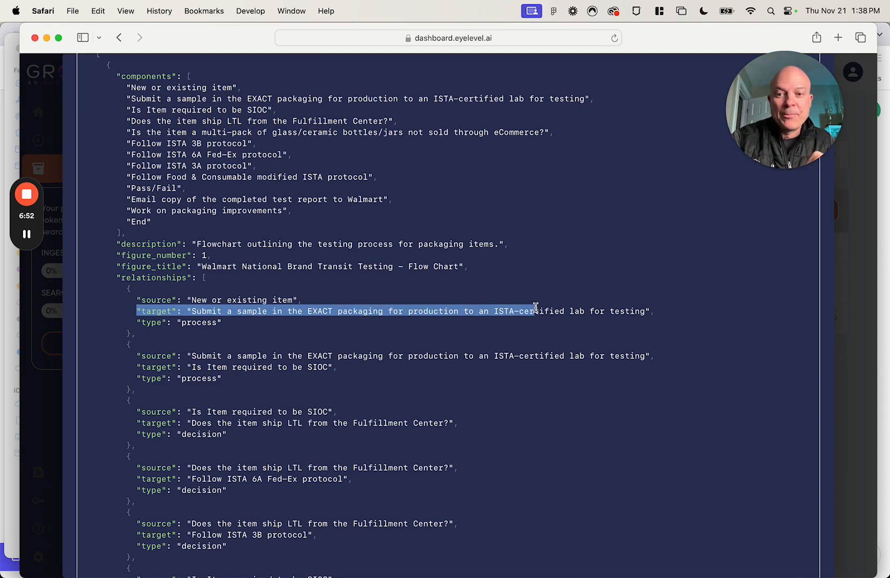
mouse_move(142, 379)
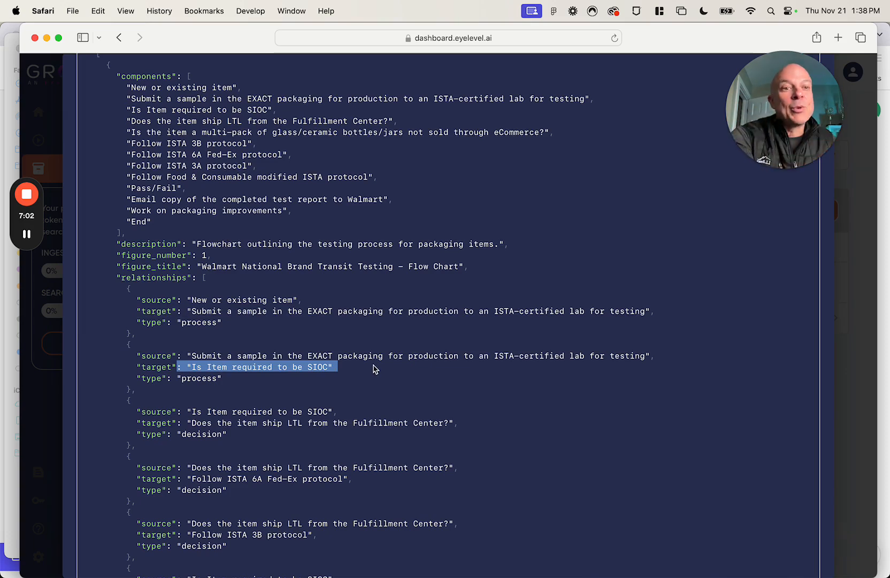
mouse_move(267, 442)
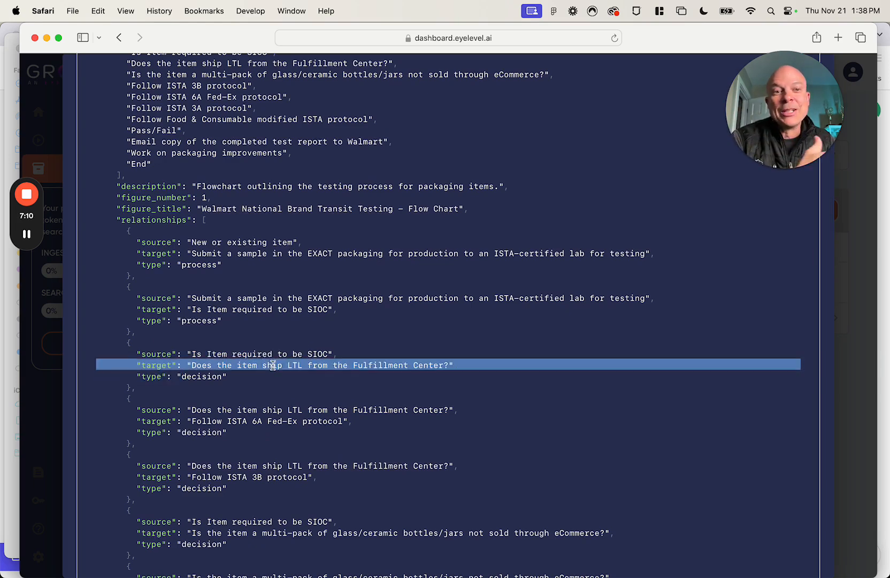
scroll("down", 3)
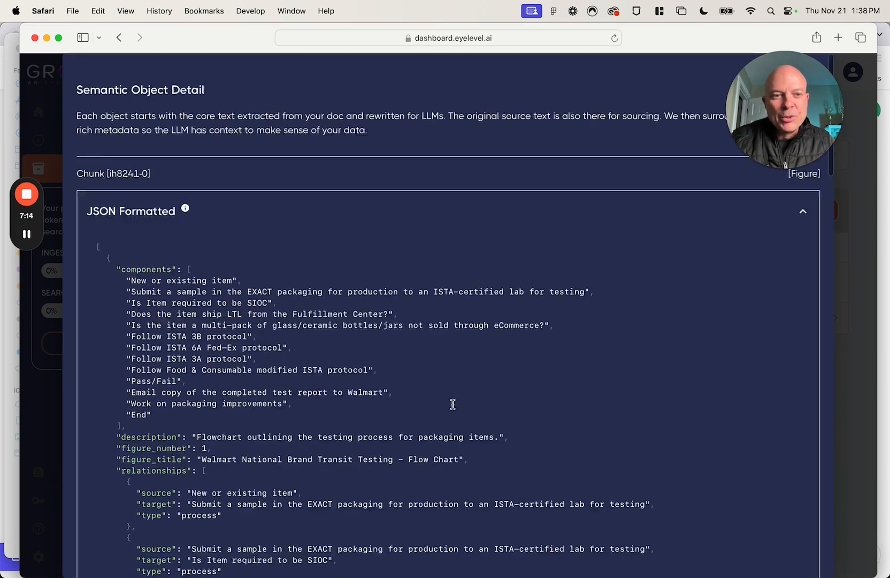
left_click(802, 211)
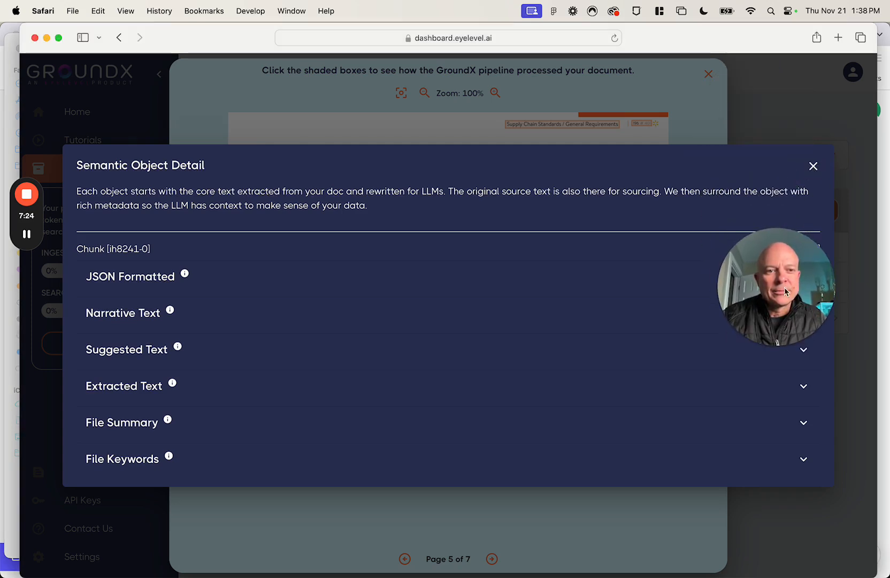
Close the detail panel, zoom page 5 to 140%, then close the X-Ray viewer
left_click(812, 166)
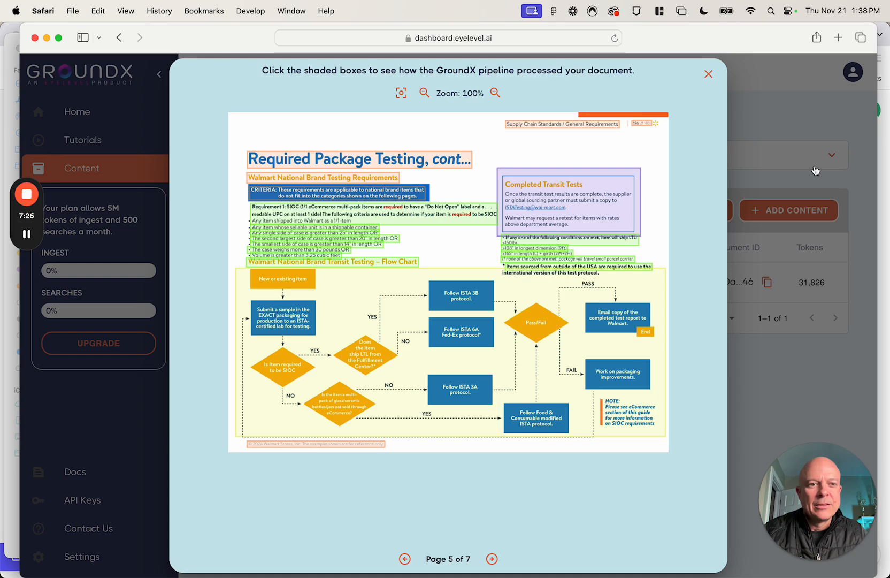
left_click(494, 94)
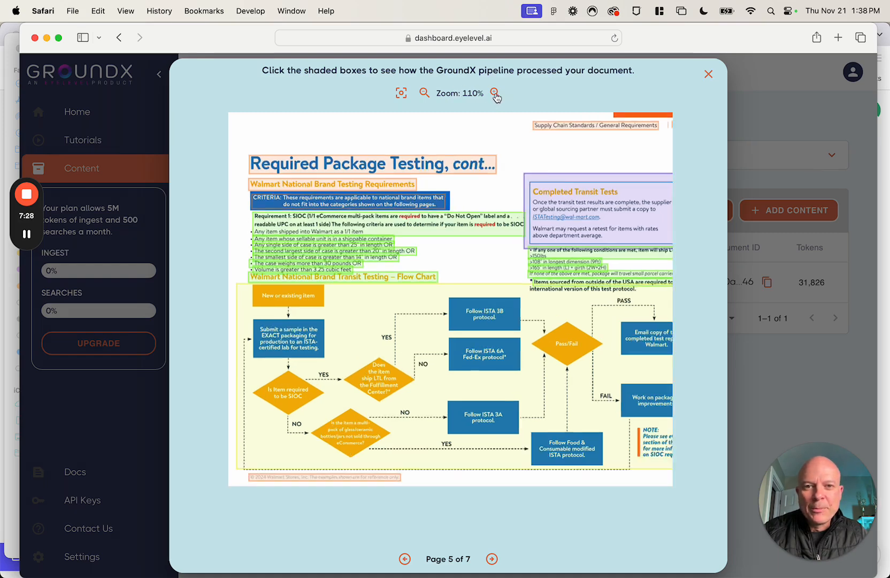
left_click(495, 93)
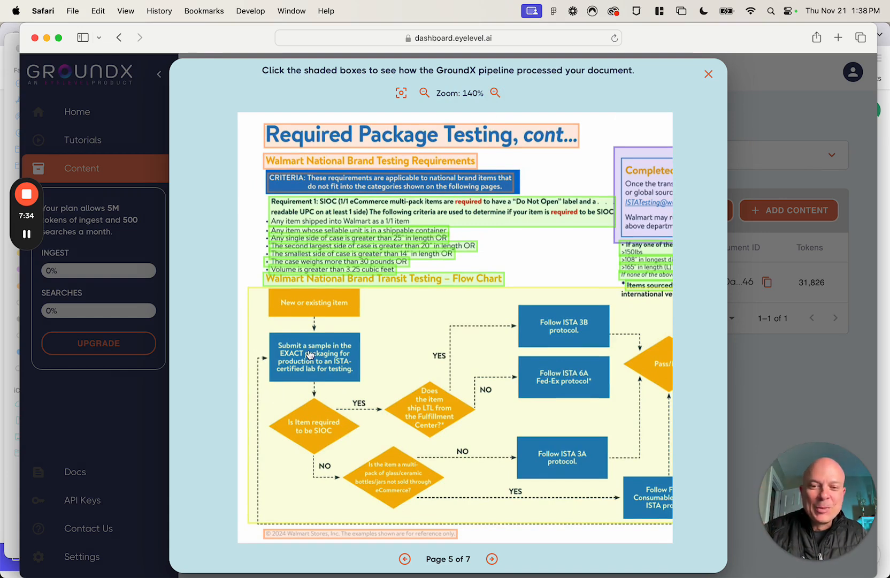
mouse_move(319, 425)
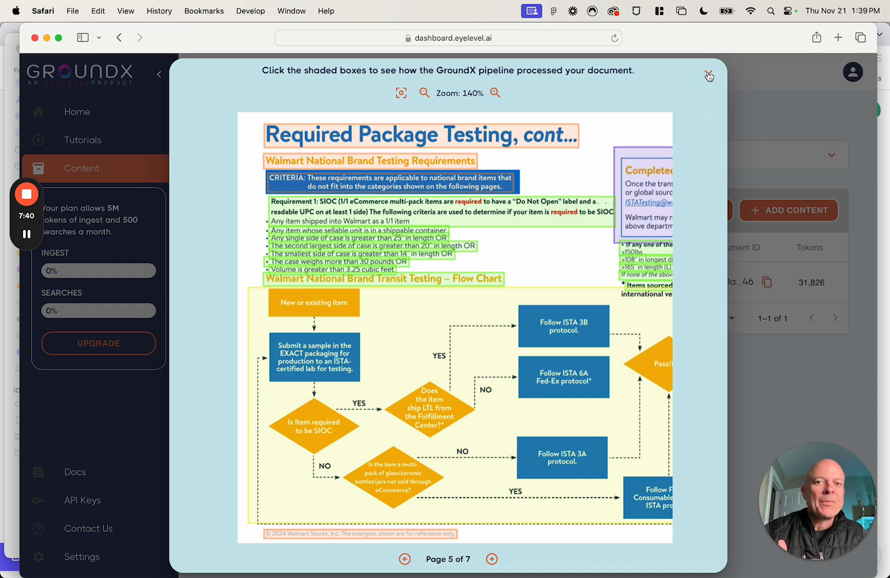
left_click(708, 76)
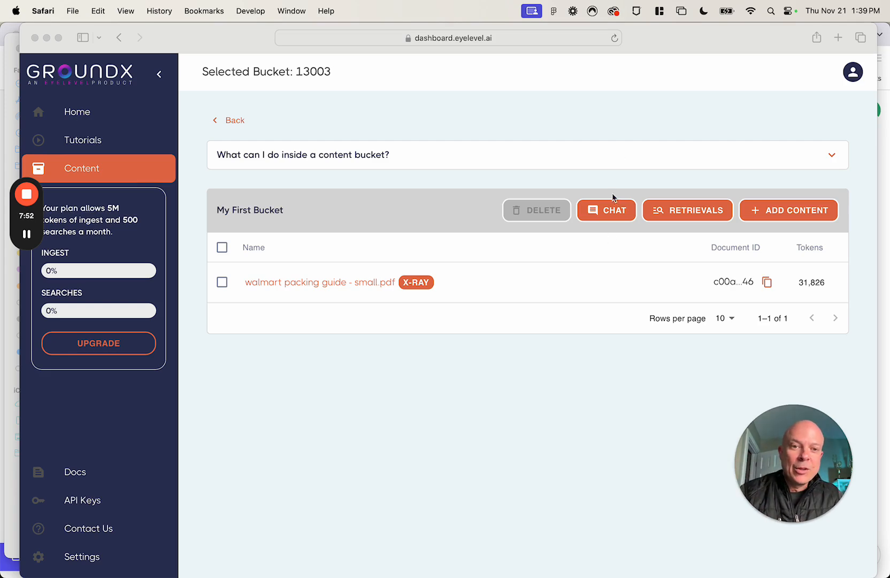
Ask the bucket chat 'explain the brand transit process for Walmart in great detail' and read the answer
left_click(606, 210)
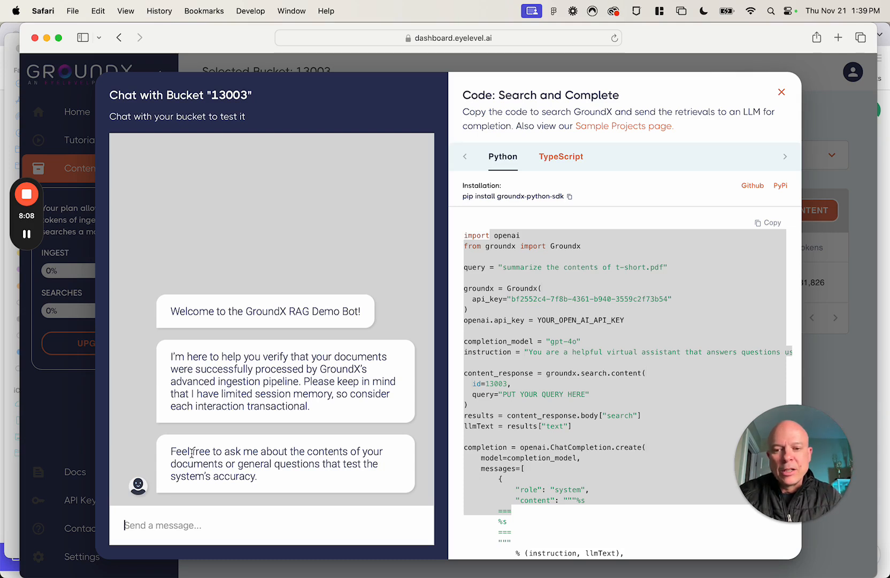
type("explain the brand transit process for")
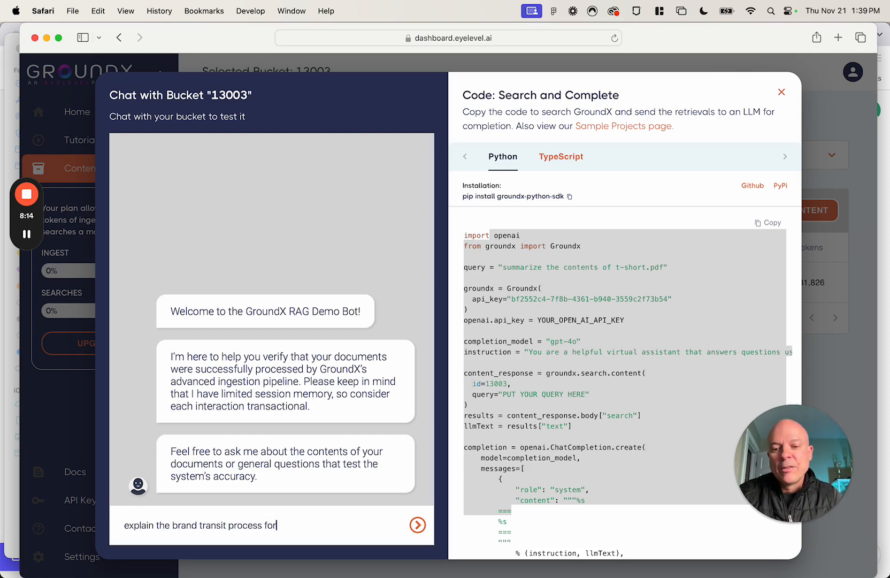
type("Walmart ing")
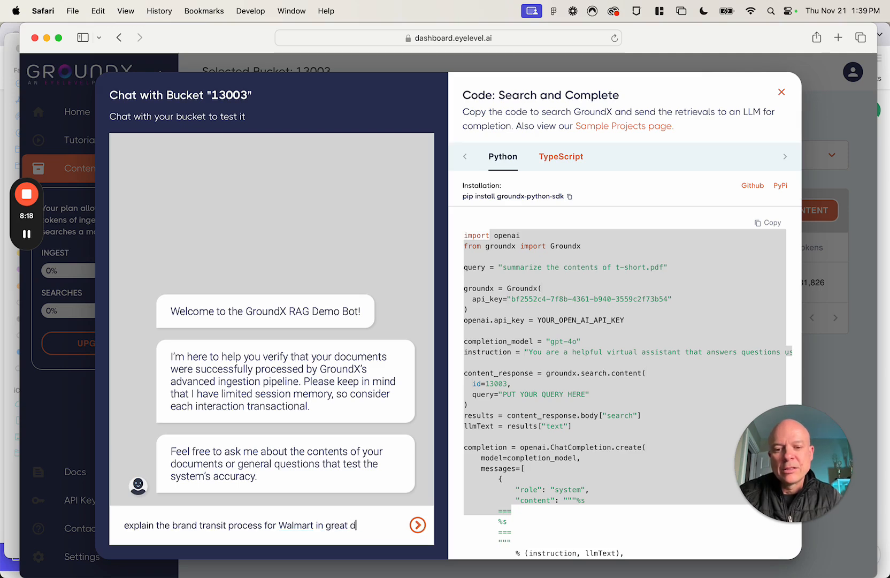
left_click(417, 524)
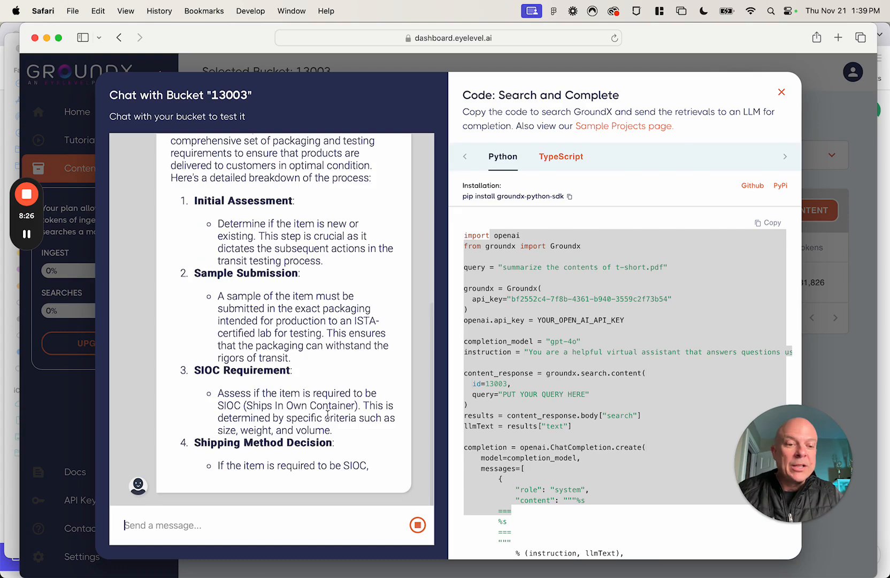
scroll("down", 3)
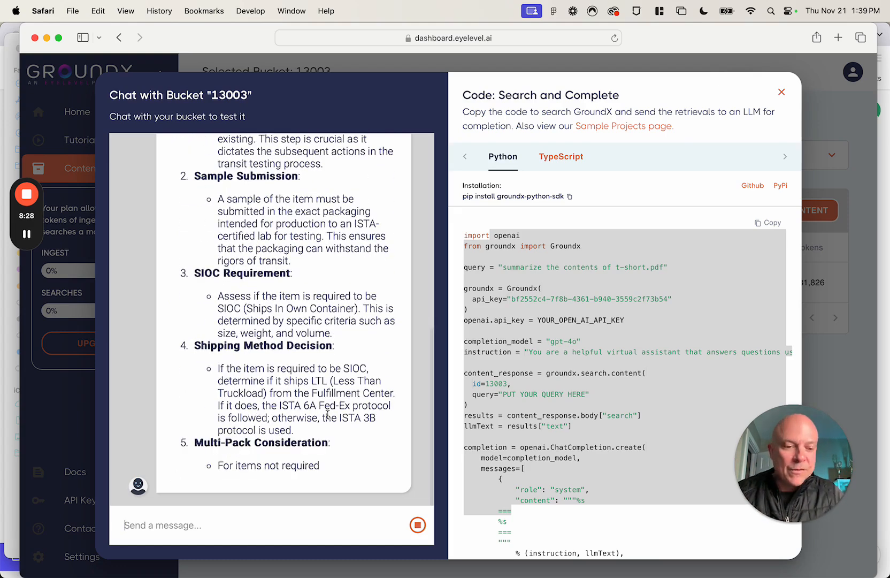
scroll("down", 3)
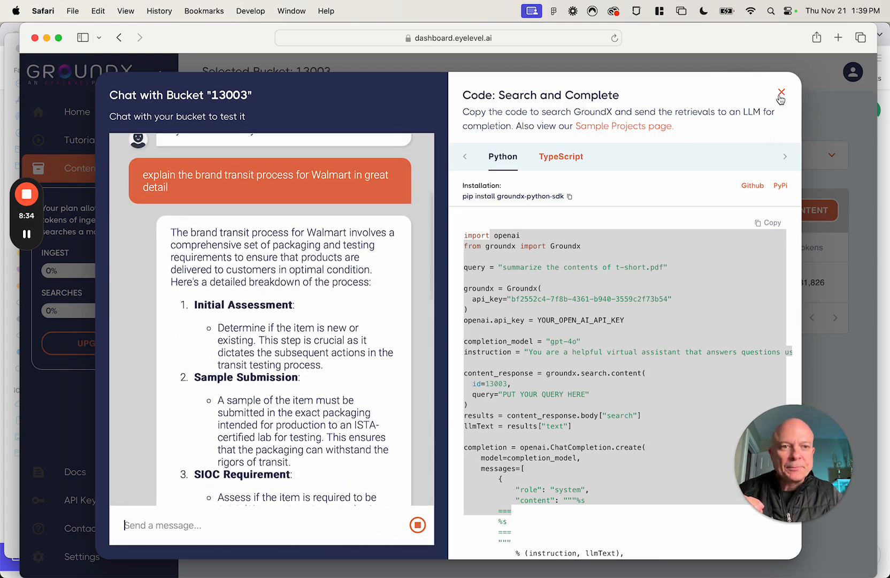
Close the bucket chat to return to the document list
left_click(781, 92)
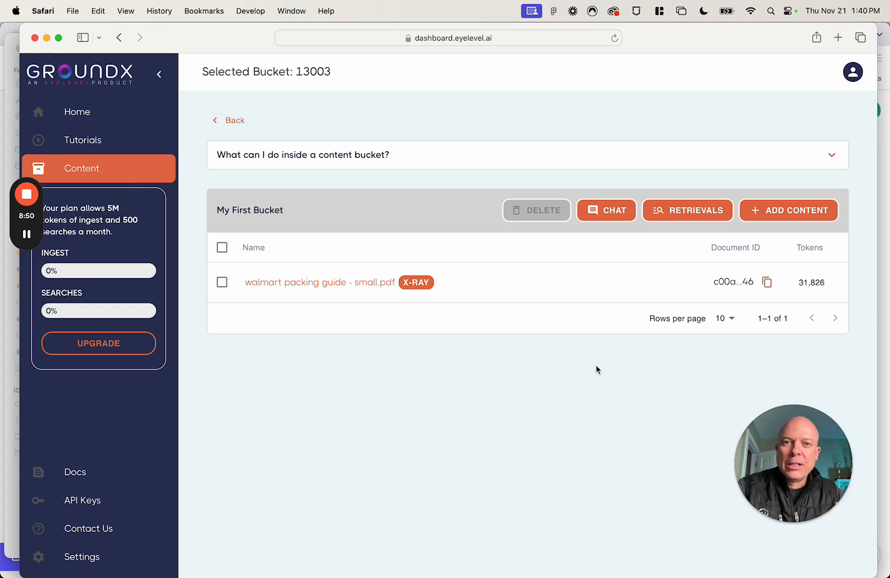
mouse_move(687, 214)
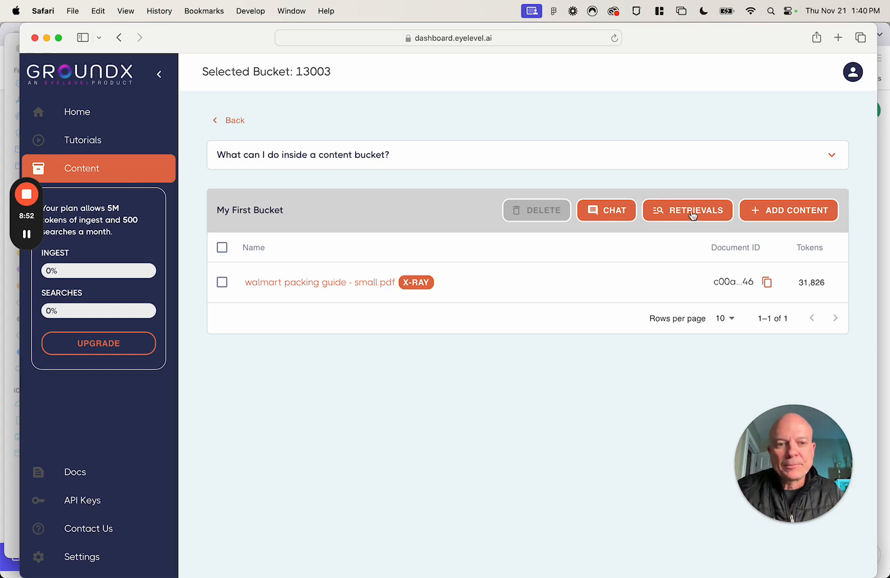
Run a raw retrieval search for 'explain in great detail the brand transit process at walmart'
left_click(687, 209)
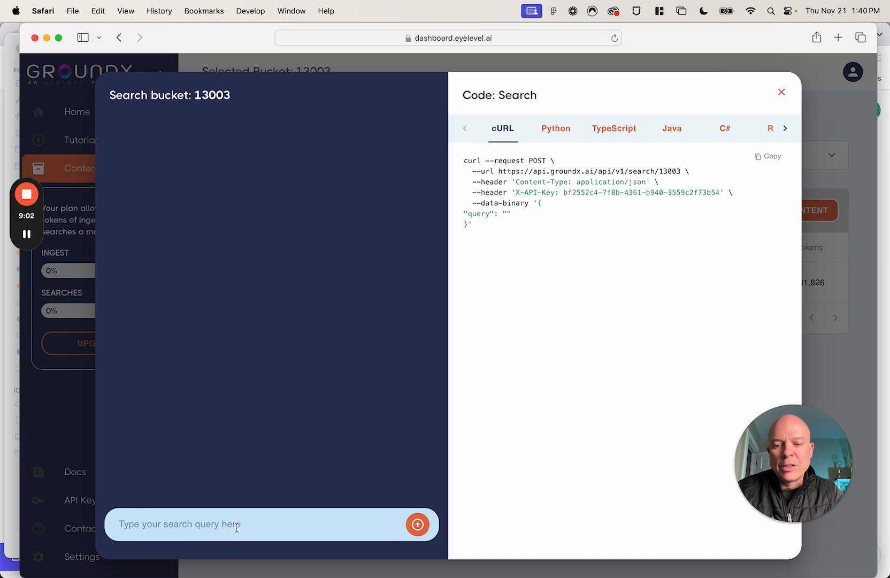
type("explain in")
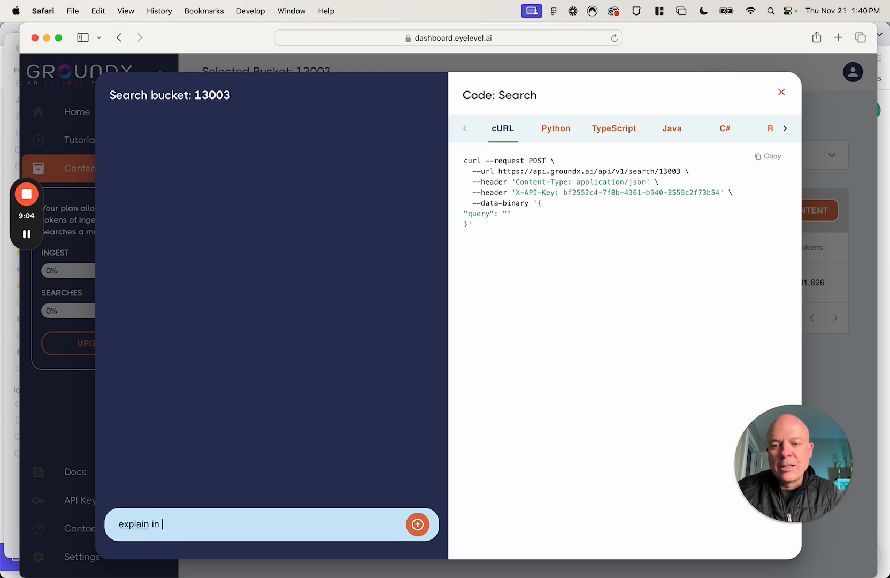
type("great detail")
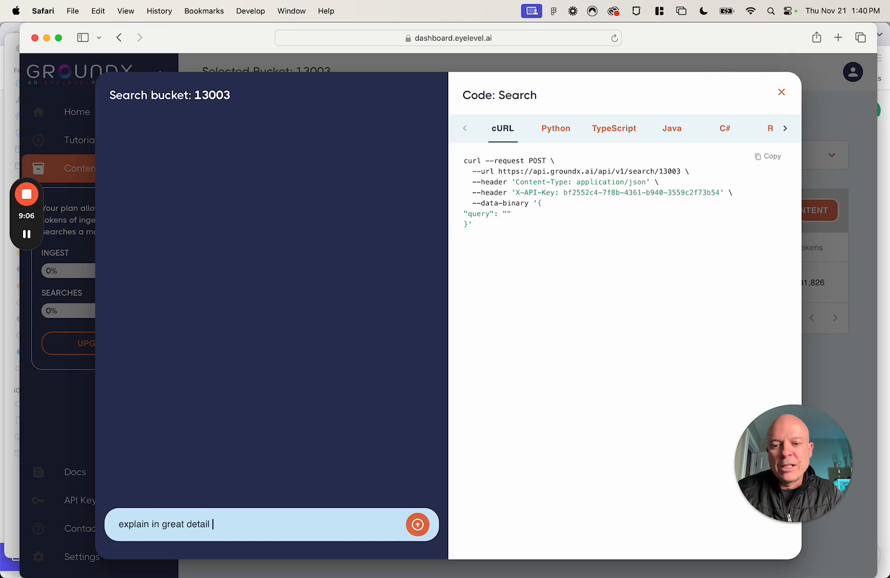
type("the brand transit process at walmart")
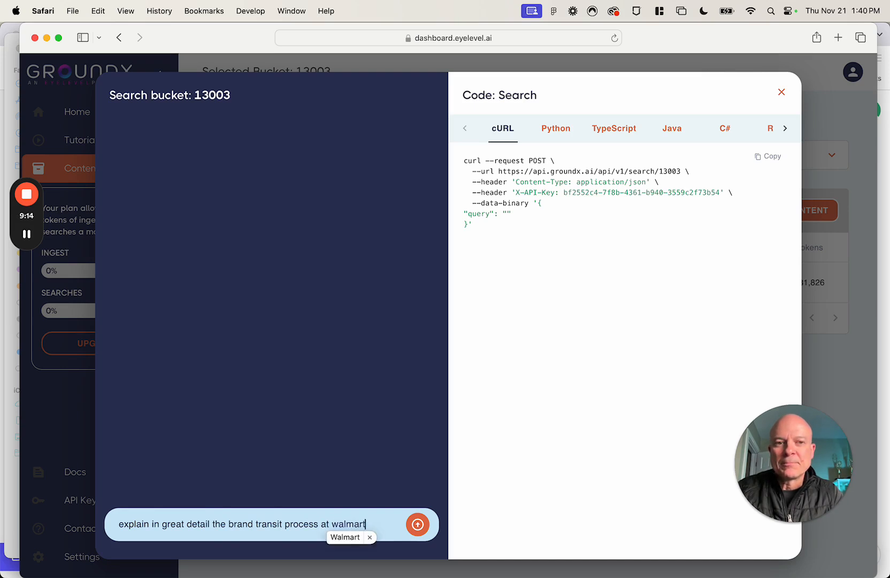
left_click(418, 524)
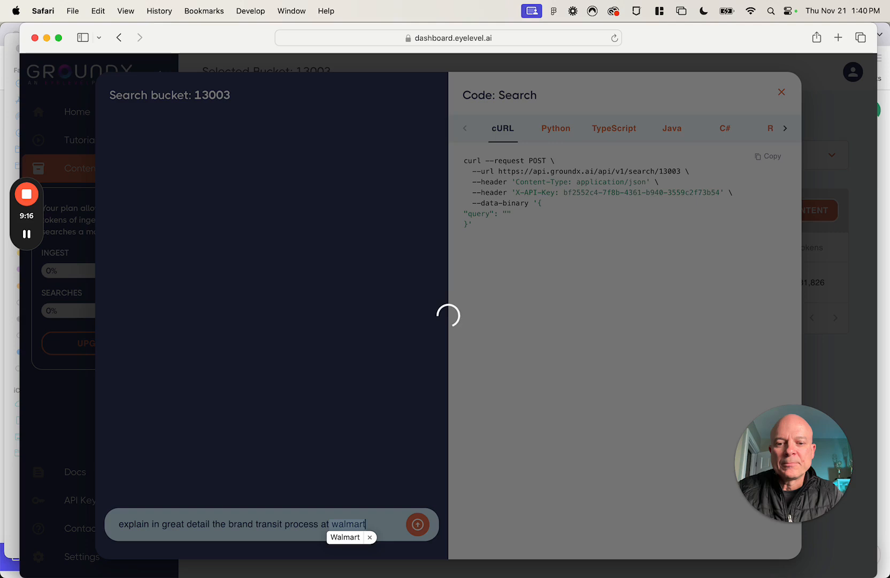
left_click(418, 524)
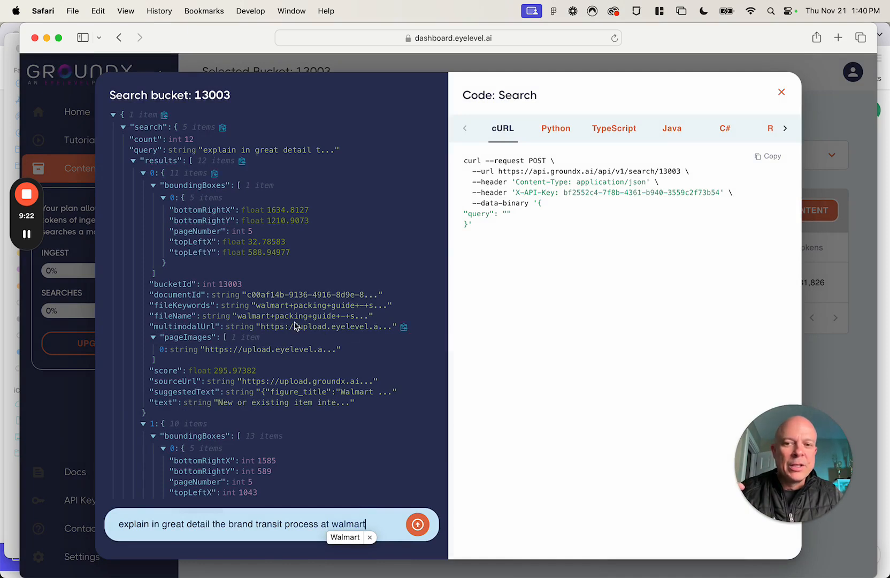
mouse_move(295, 328)
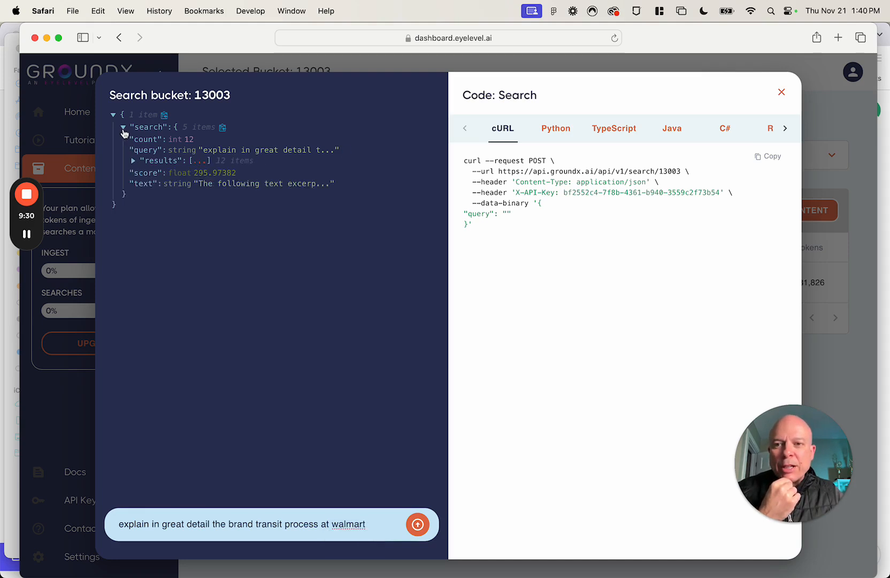
Expand the search response's results array and inspect results 5, 6 and a later one
left_click(124, 127)
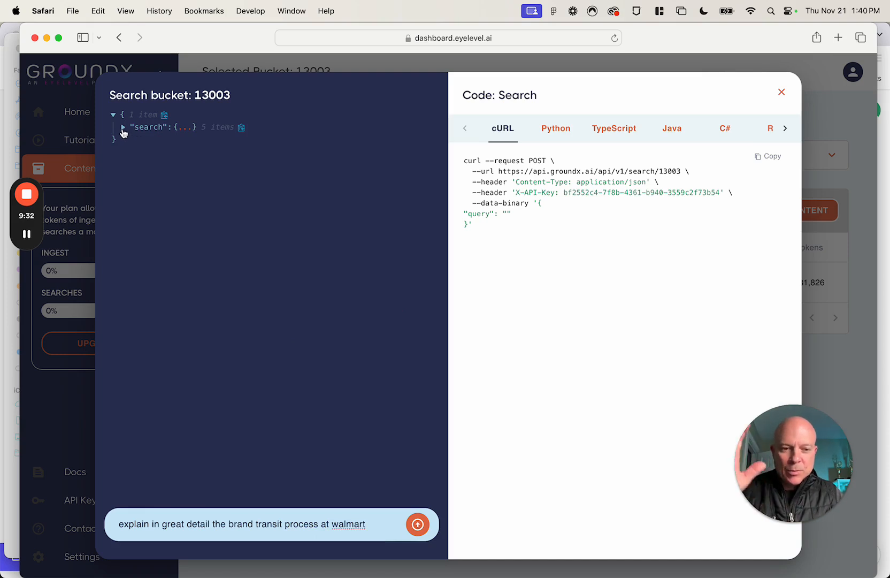
left_click(120, 127)
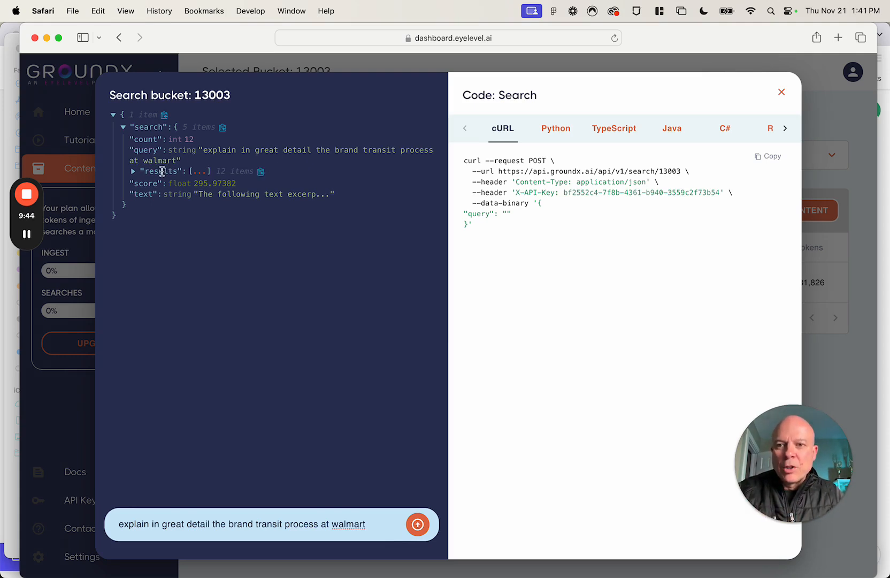
left_click(132, 171)
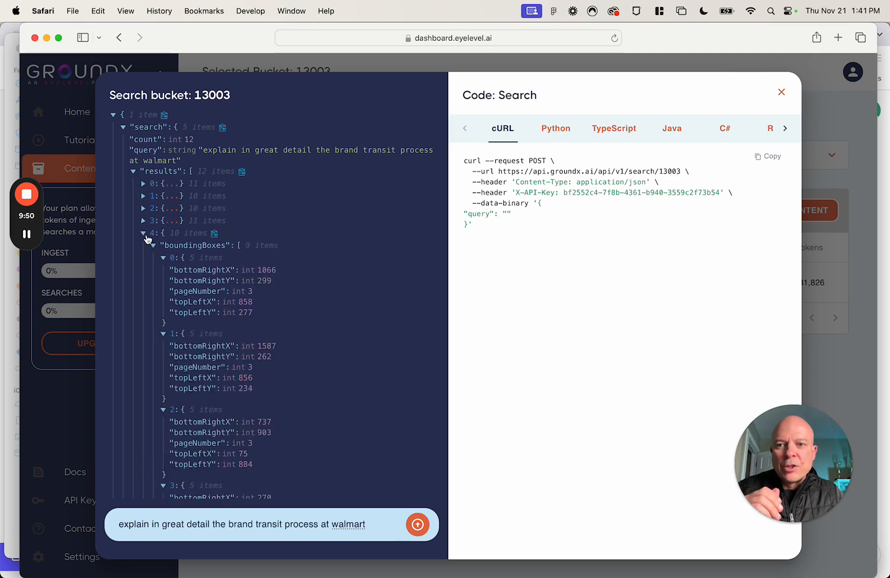
left_click(143, 232)
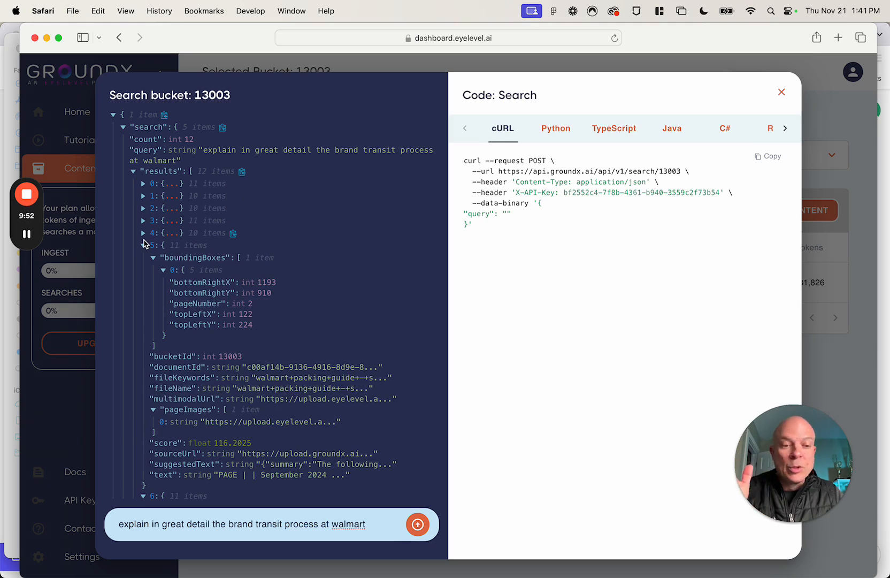
left_click(144, 245)
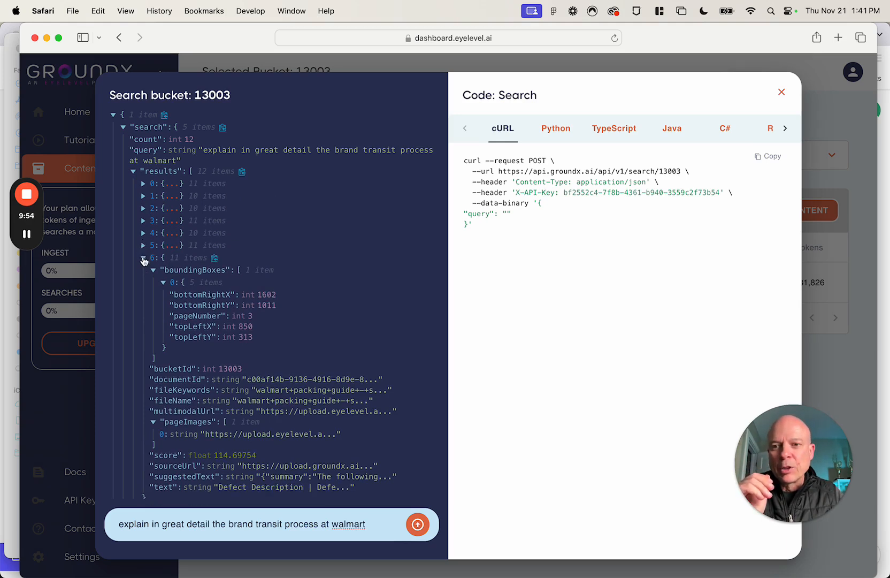
left_click(143, 258)
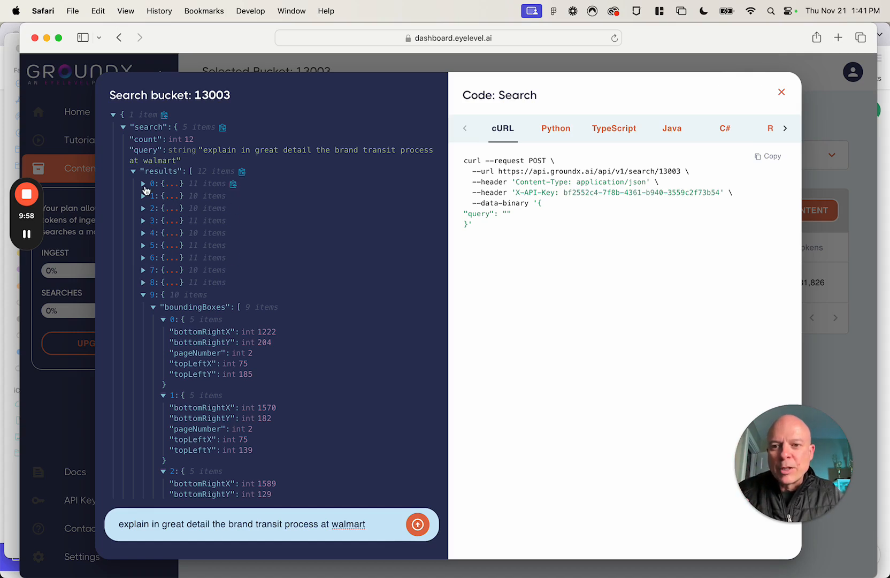
Expand result 0 showing page 5 bounding boxes, score 295.97 and the flowchart suggestedText
left_click(144, 183)
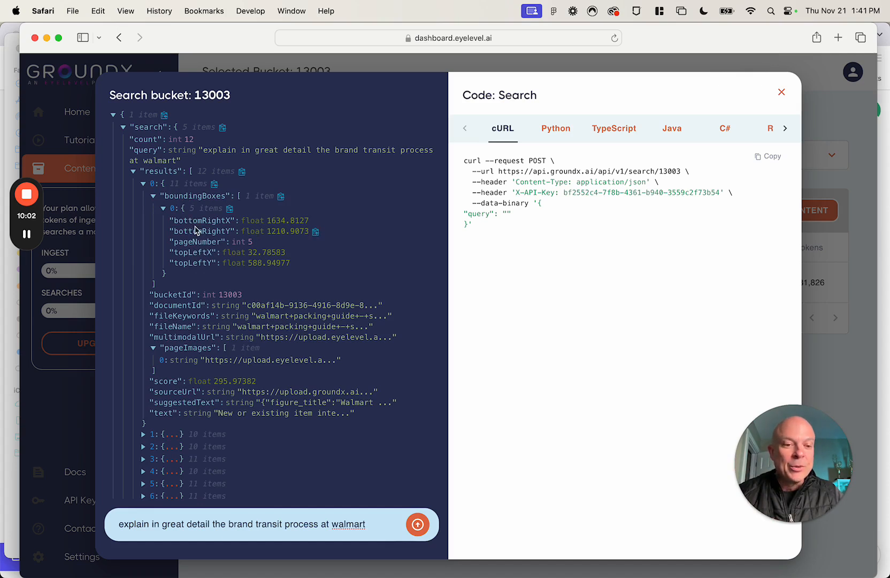
mouse_move(196, 241)
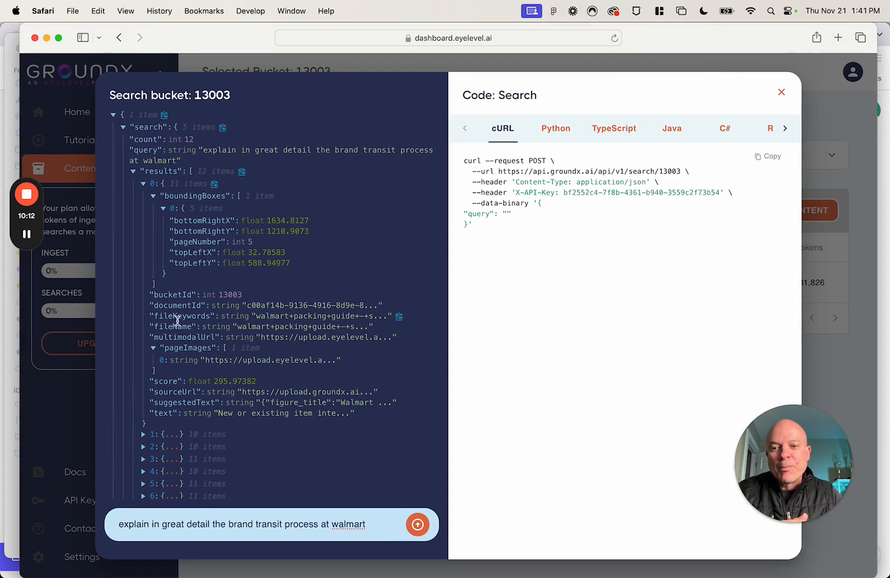
mouse_move(200, 330)
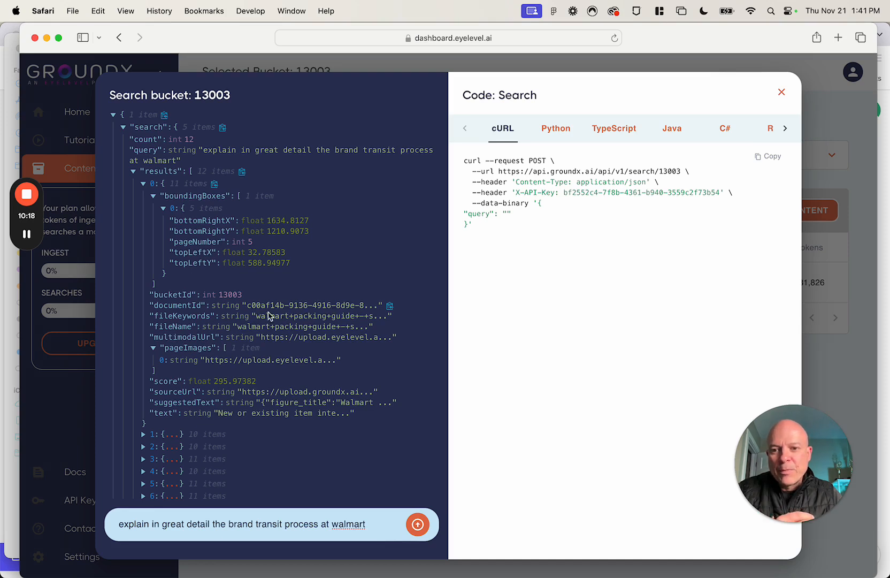
mouse_move(295, 340)
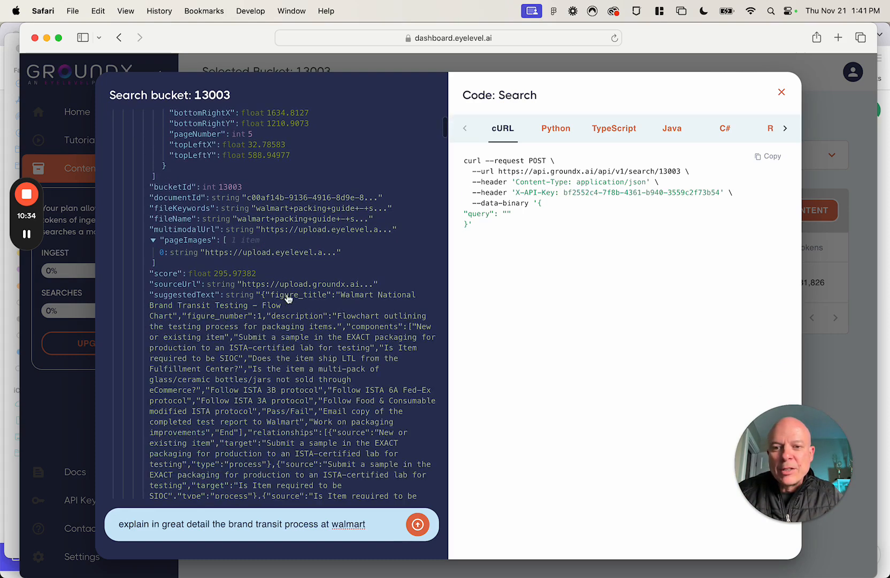
scroll("down", 3)
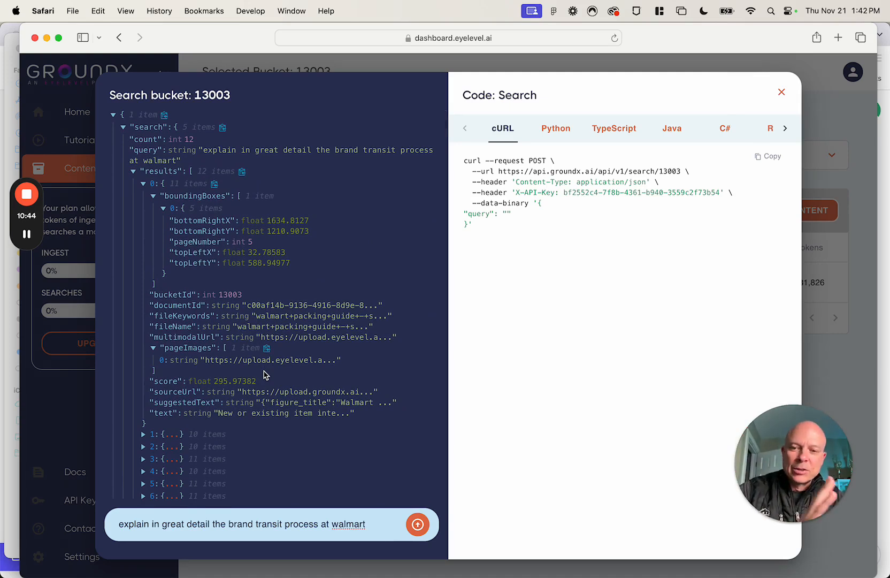
mouse_move(781, 95)
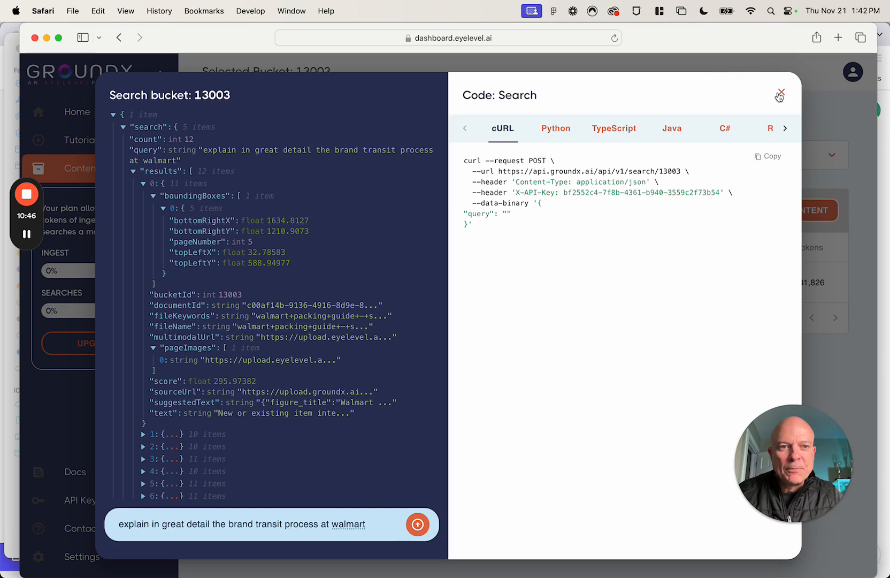
Close the Search bucket dialog to return to My First Bucket's document list
left_click(780, 94)
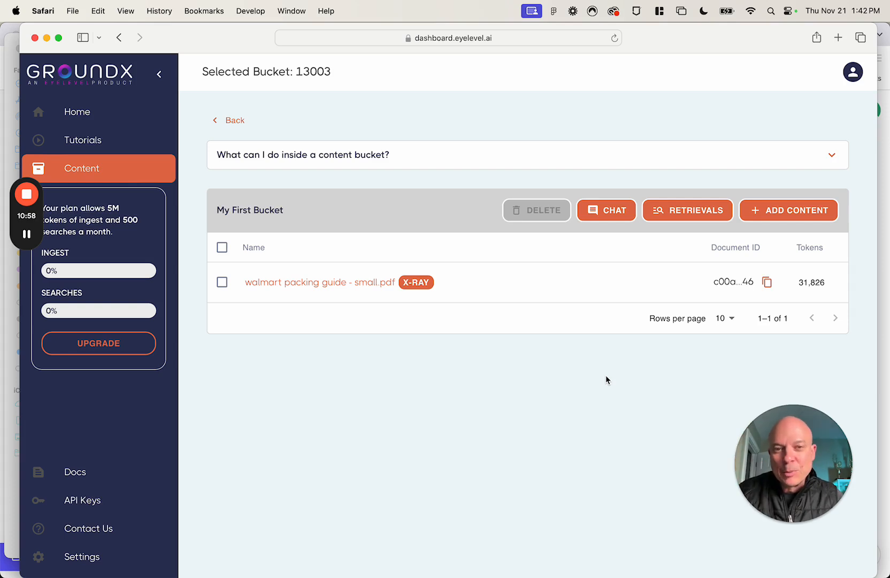
mouse_move(543, 386)
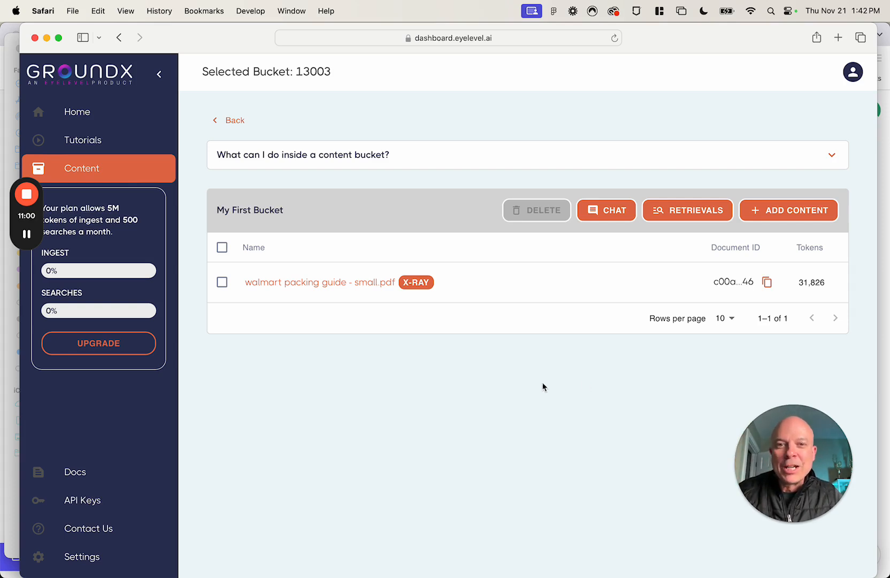